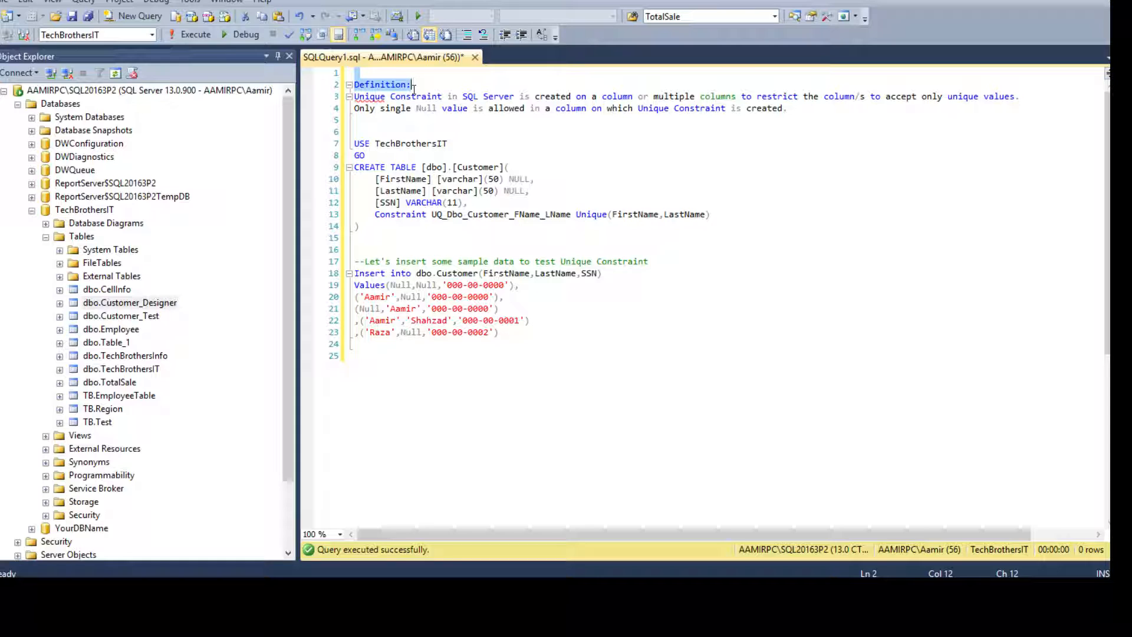
{"action": "mouse_move", "coordinate": [396, 92]}
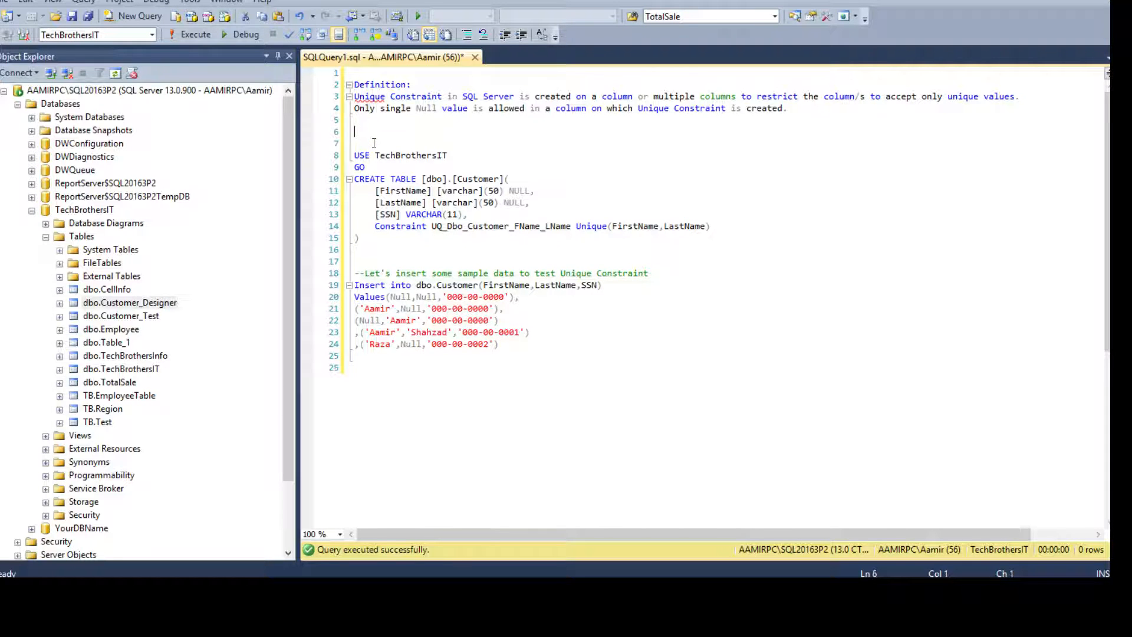
Note example pairs fname,lname: Null,Null, Aamir,Null, Null,Aamir above the script.
{"action": "type", "text": "fname,"}
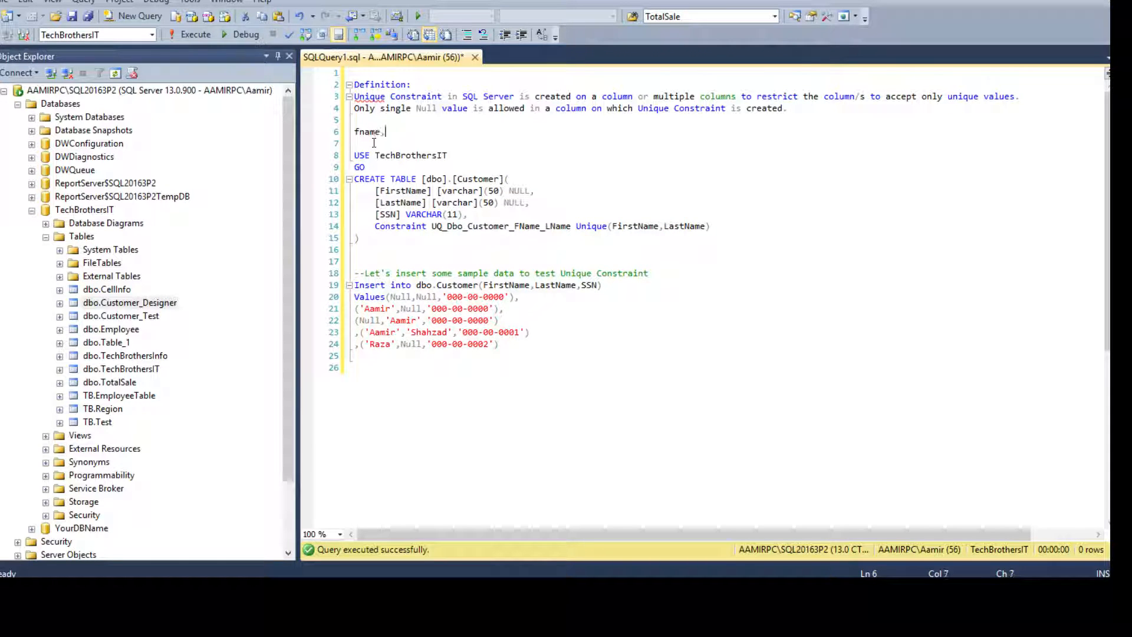
{"action": "type", "text": "lname"}
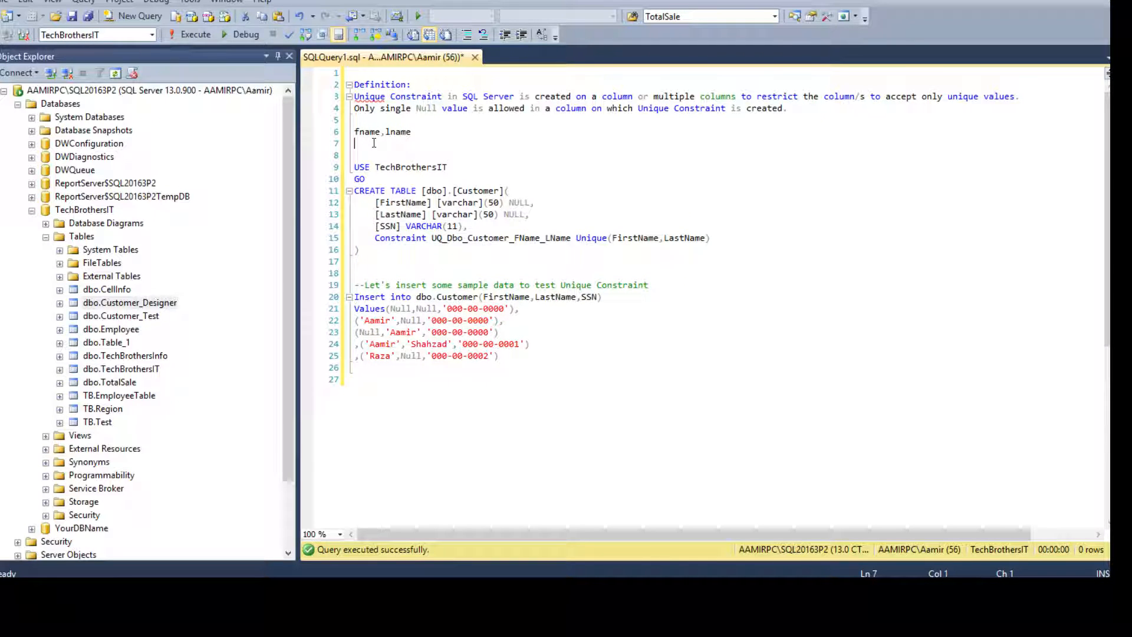
{"action": "type", "text": "N"}
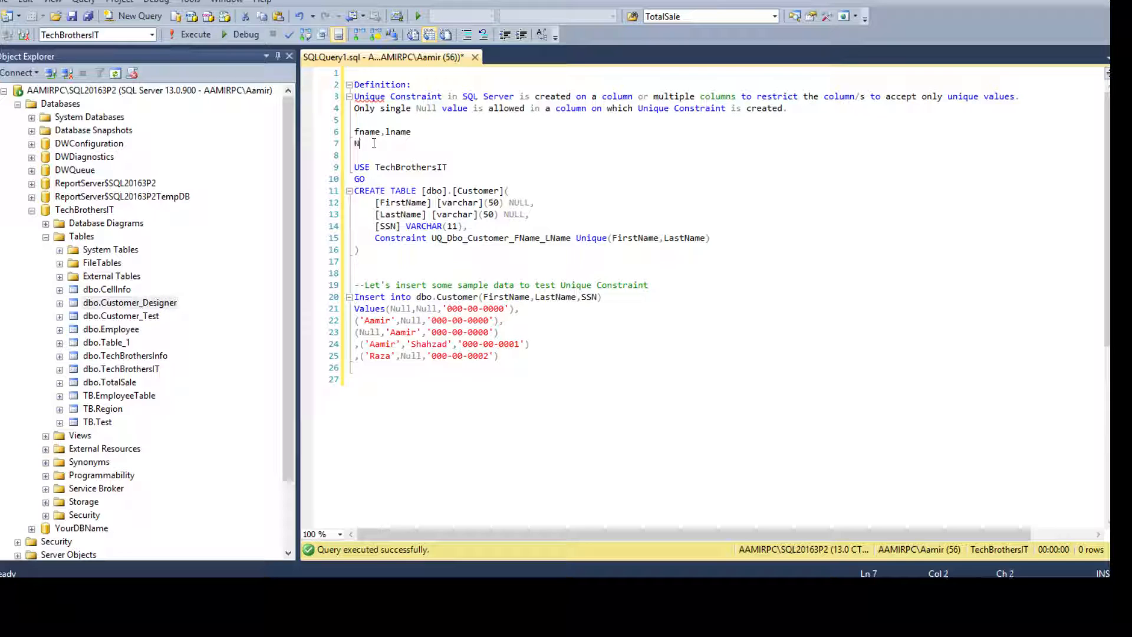
{"action": "type", "text": "Null,Null"}
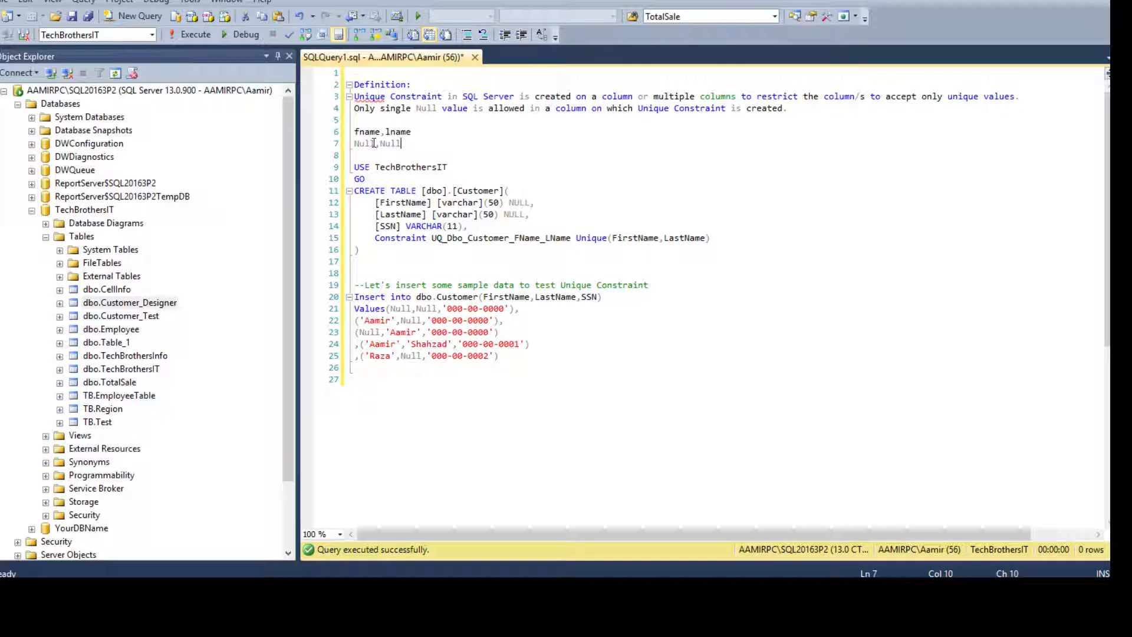
{"action": "left_click", "coordinate": [383, 132]}
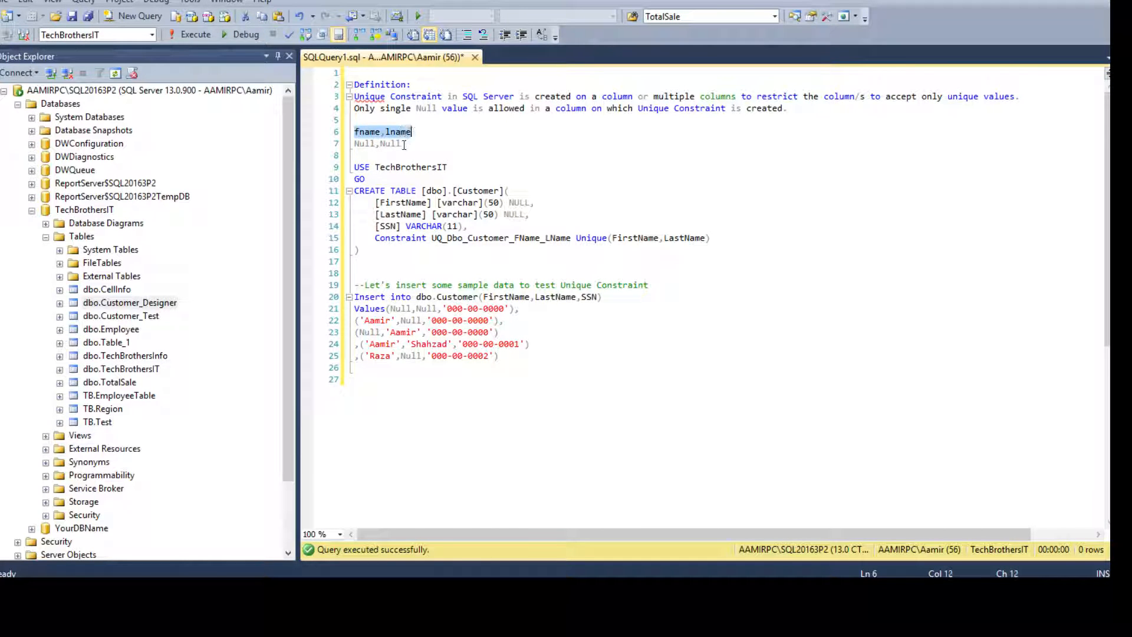
{"action": "type", "text": "A"}
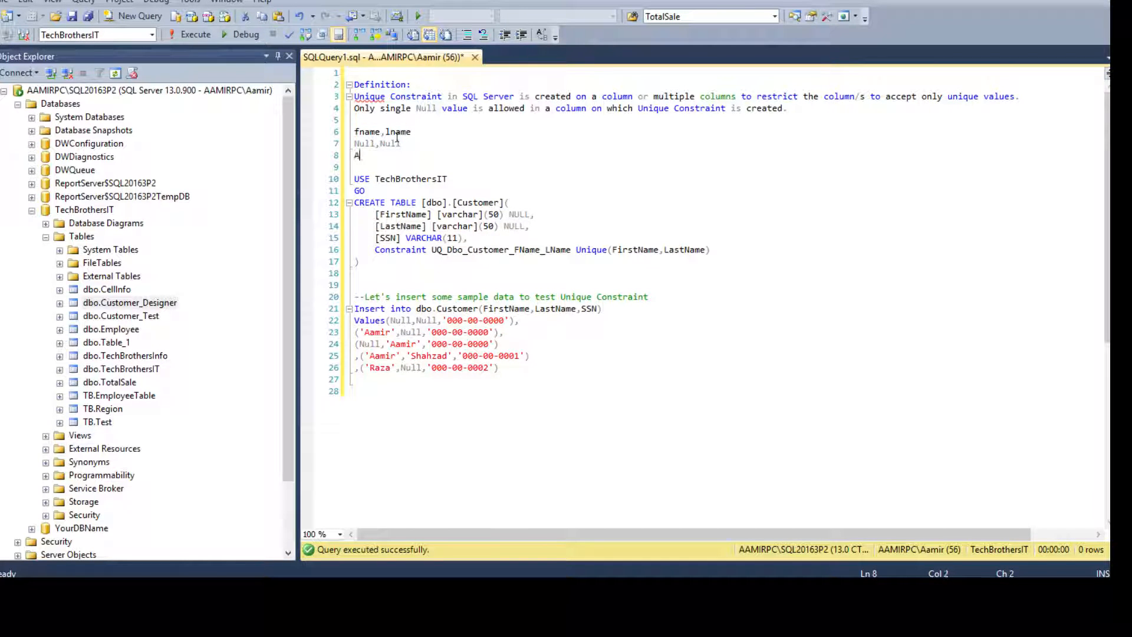
{"action": "type", "text": "amir,Null"}
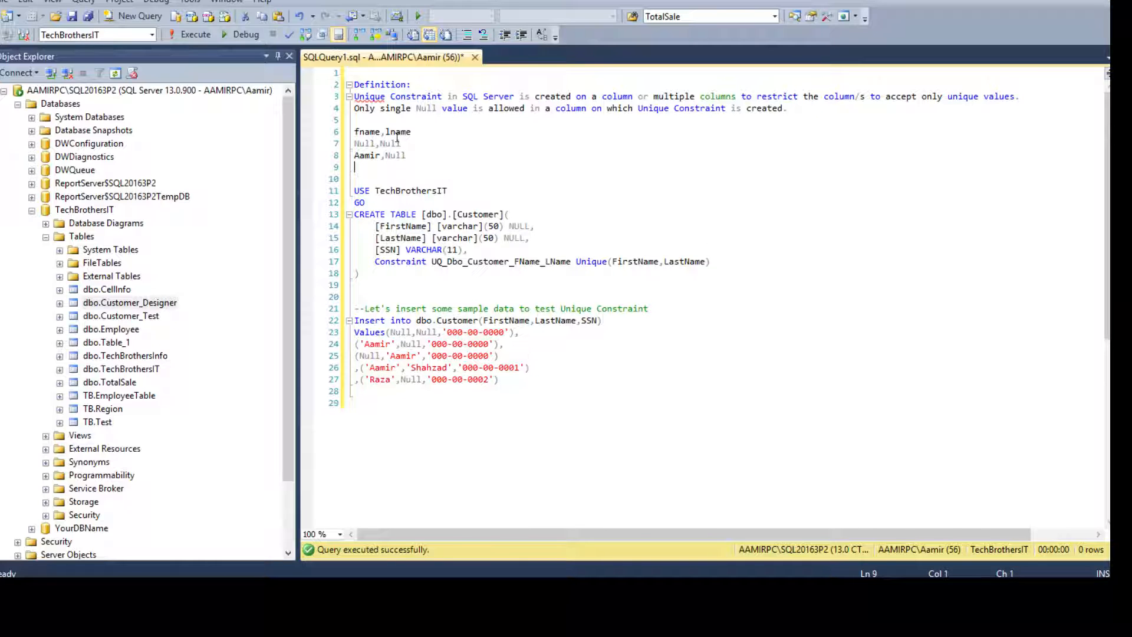
{"action": "type", "text": "Null,"}
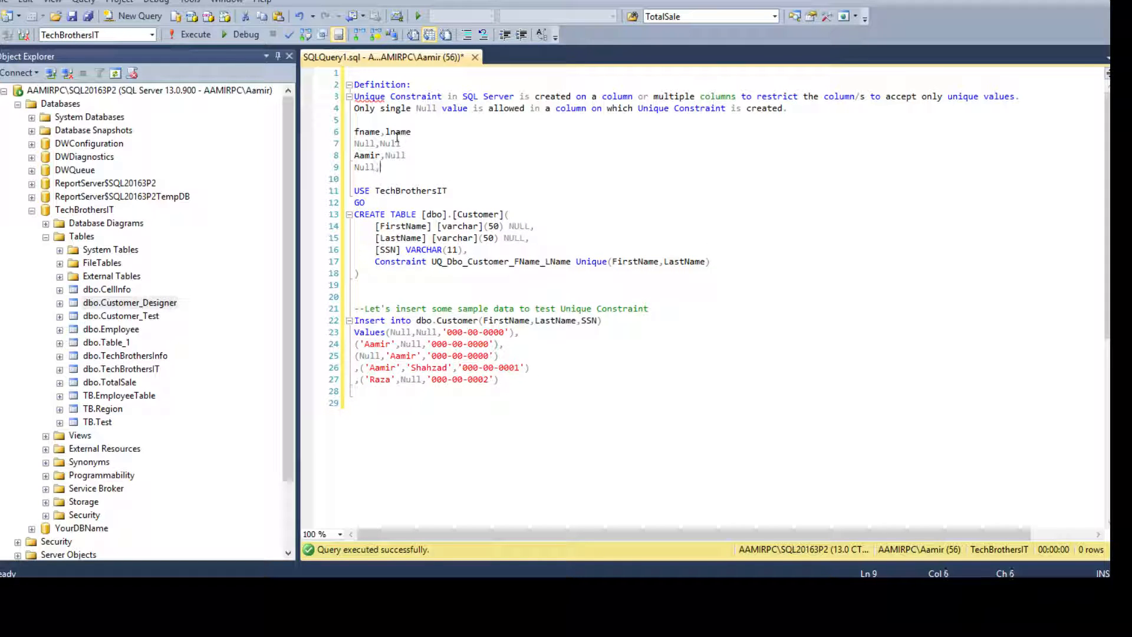
{"action": "type", "text": "Aamir"}
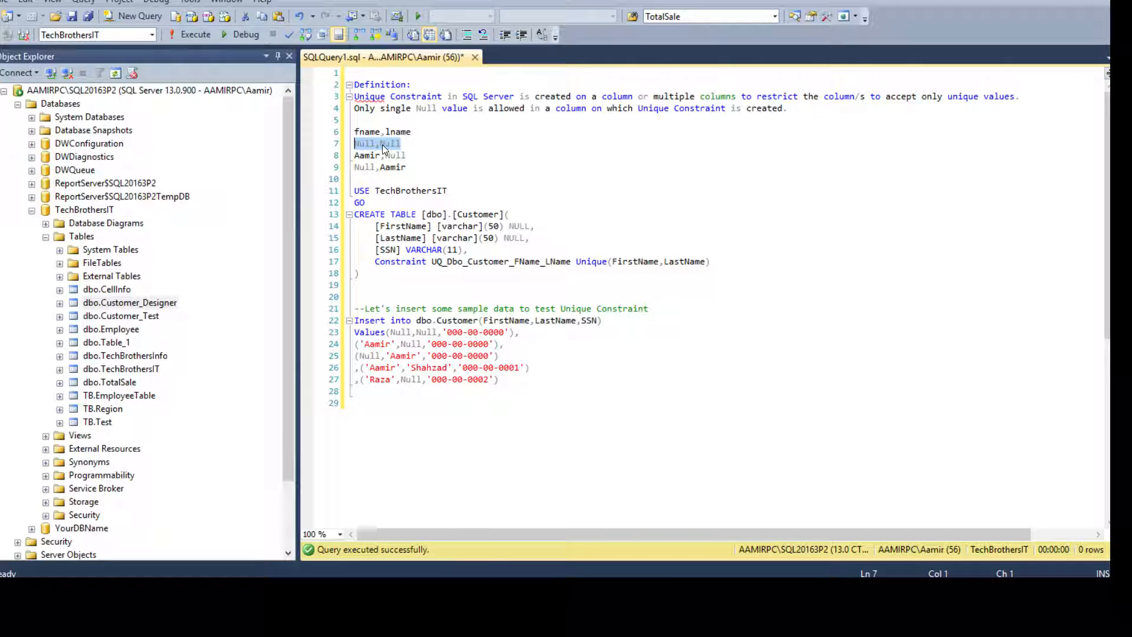
{"action": "left_click", "coordinate": [402, 143]}
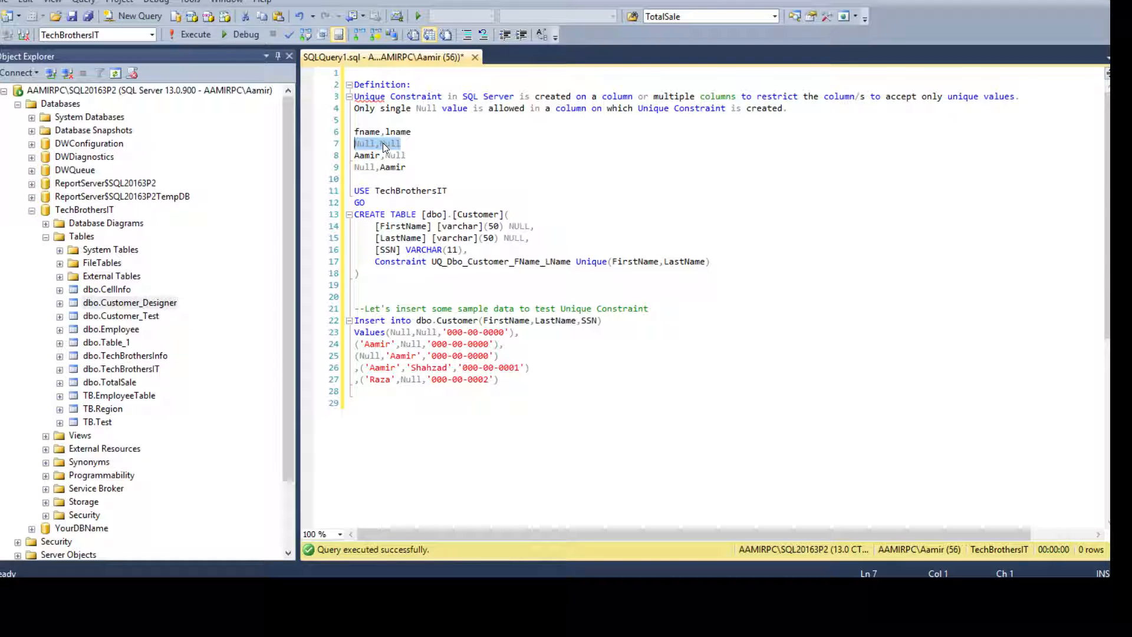
{"action": "left_click", "coordinate": [404, 143]}
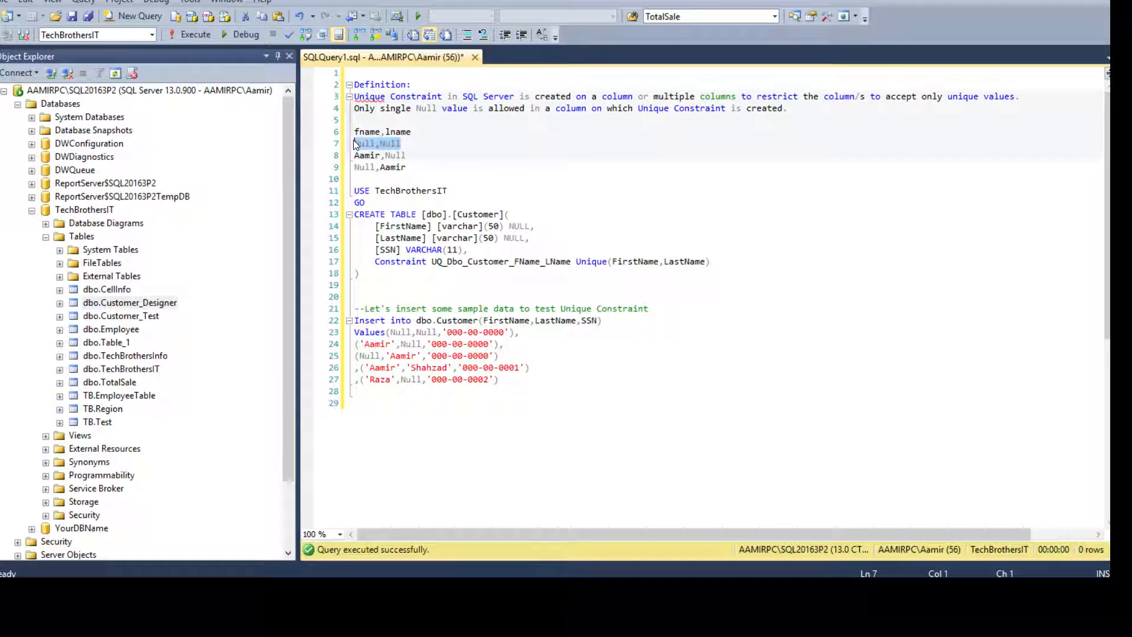
{"action": "left_click", "coordinate": [367, 156]}
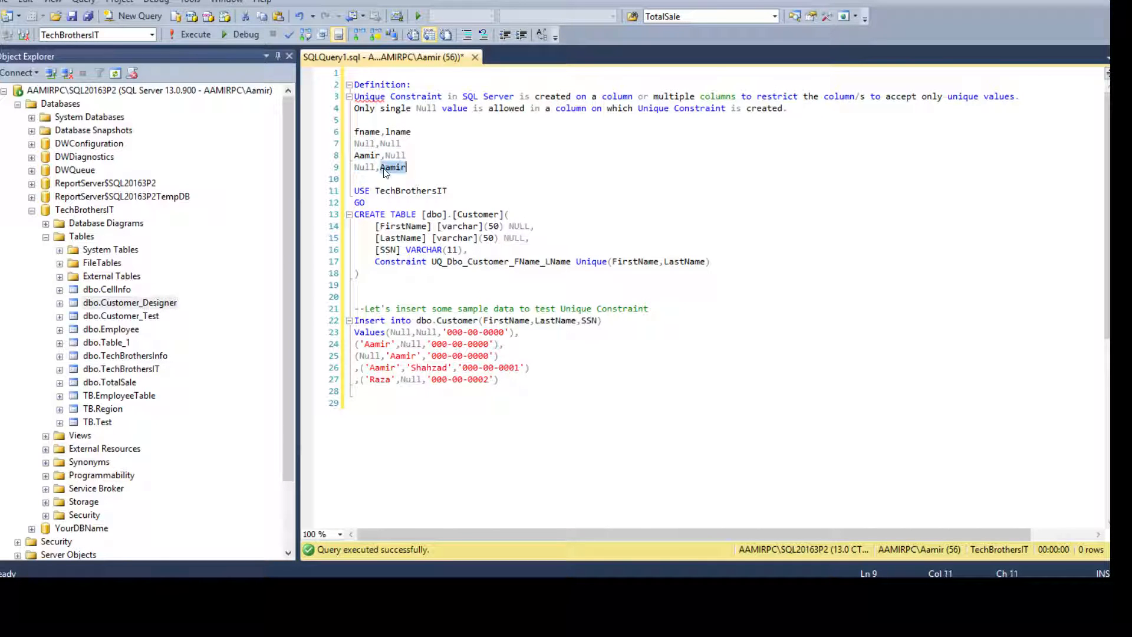
Add the John,Null row and an FName list (Null, Aamir, Jon), then select all the notes.
{"action": "key", "text": "Return"}
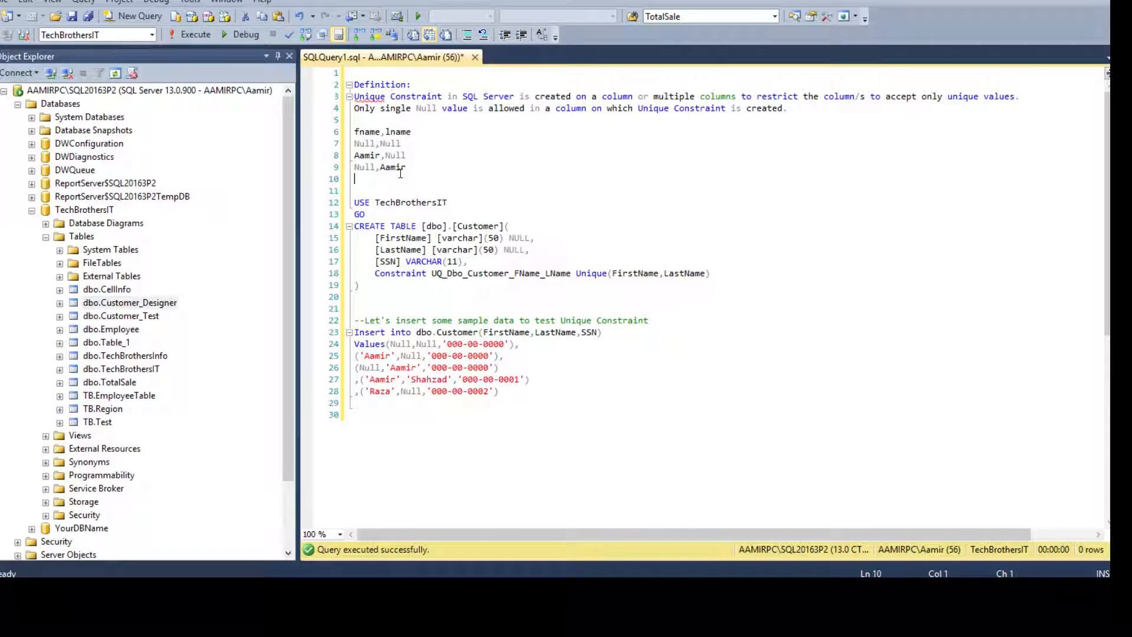
{"action": "type", "text": "John,Null"}
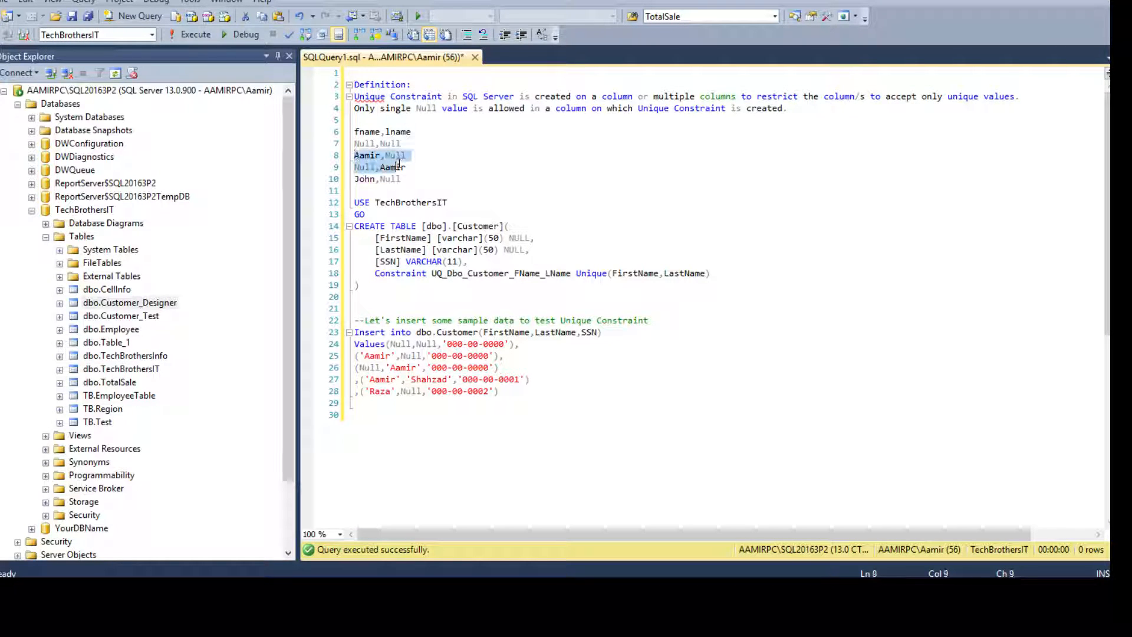
{"action": "left_click", "coordinate": [411, 130]}
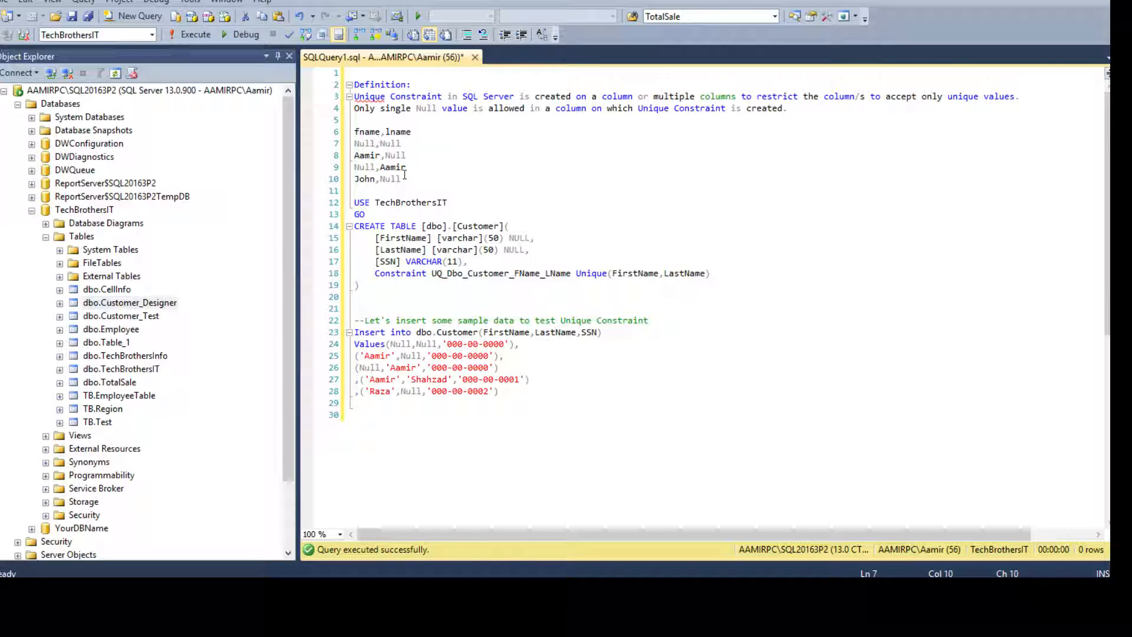
{"action": "left_click", "coordinate": [421, 191]}
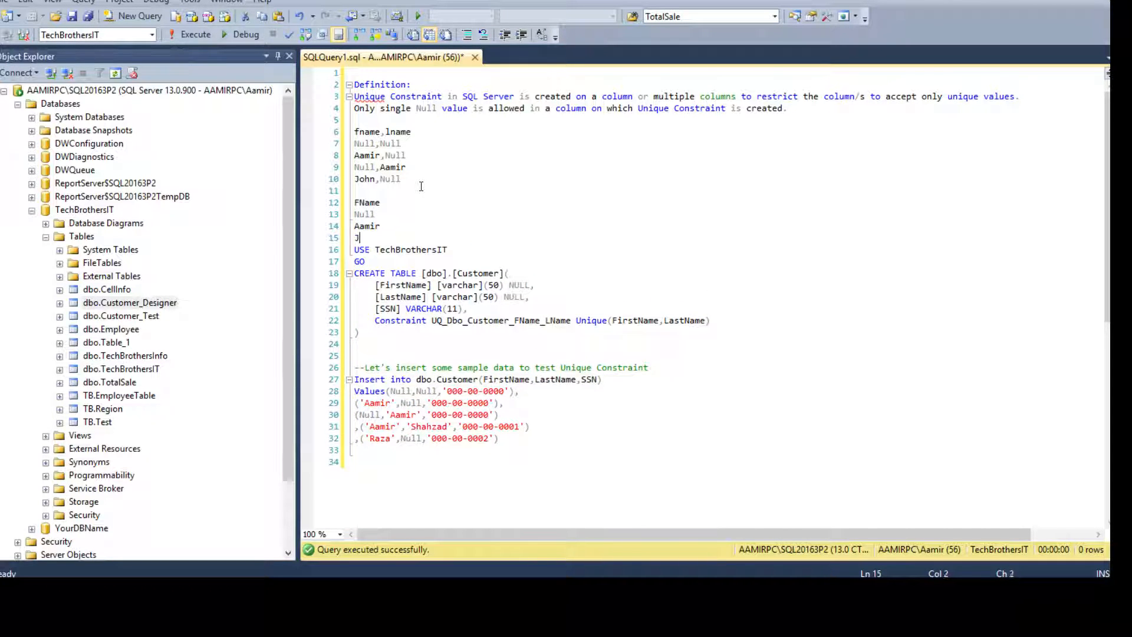
{"action": "type", "text": "o"}
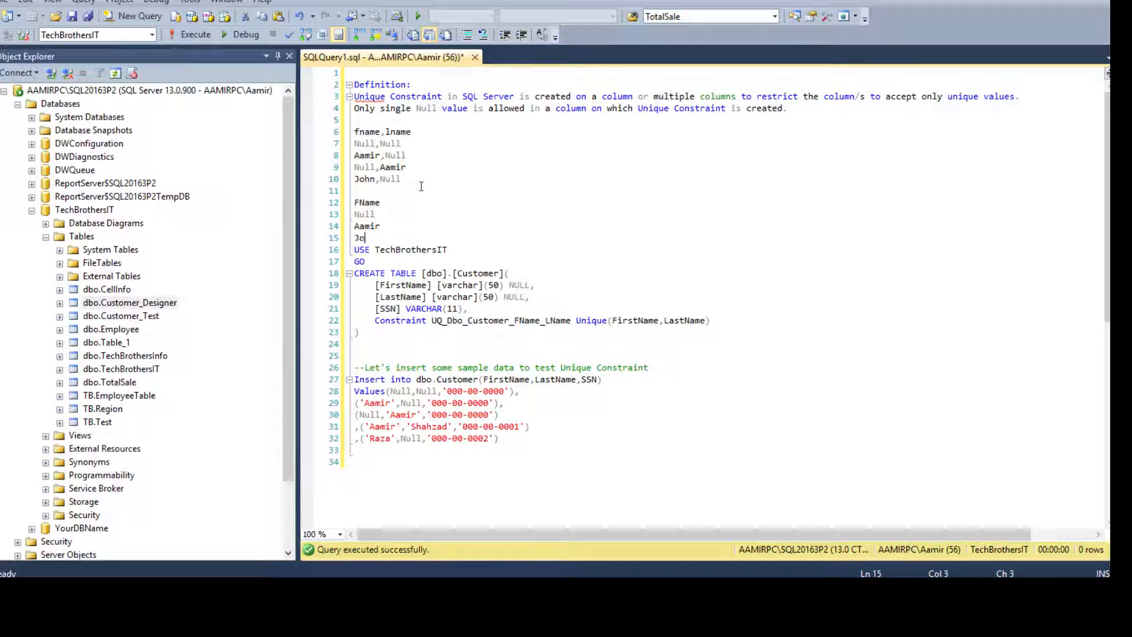
{"action": "key", "text": "enter"}
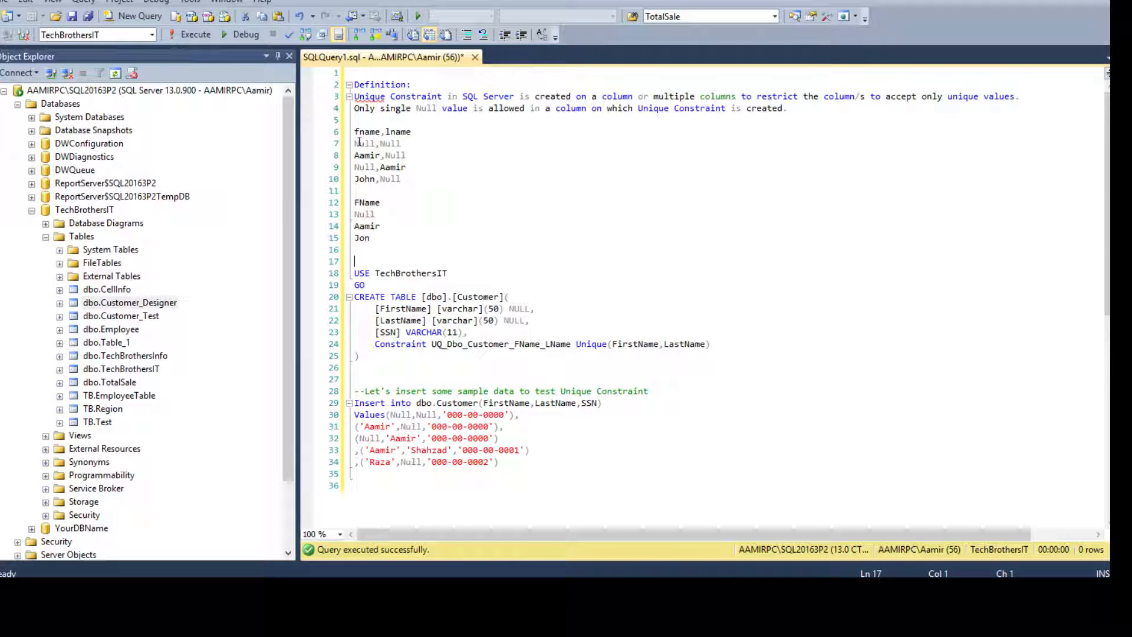
{"action": "left_click", "coordinate": [401, 143]}
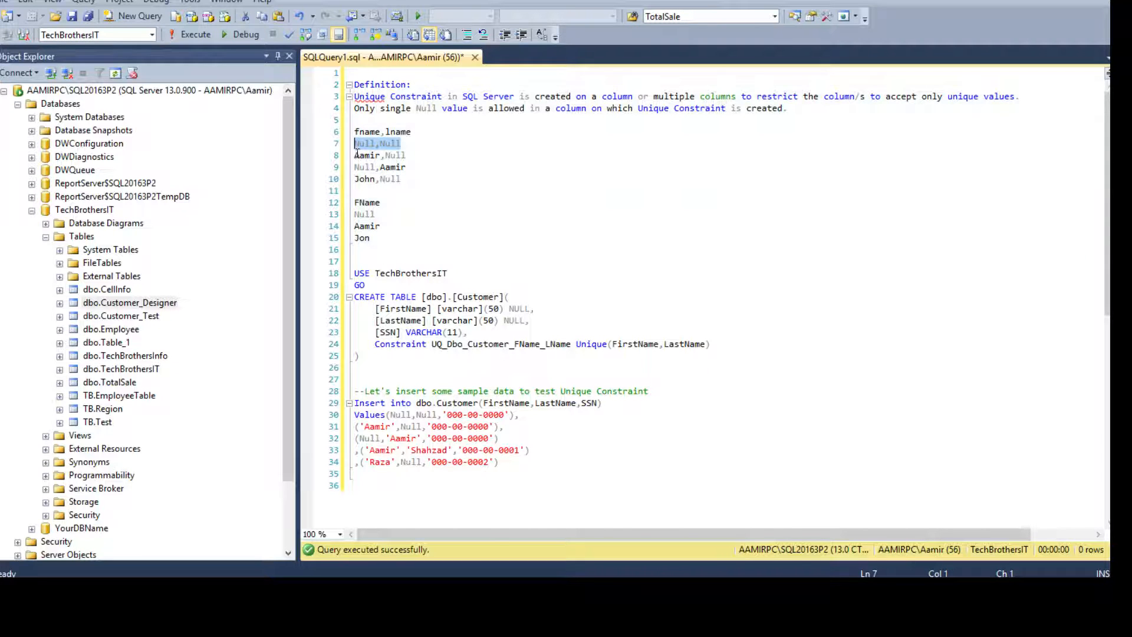
{"action": "left_click", "coordinate": [364, 179]}
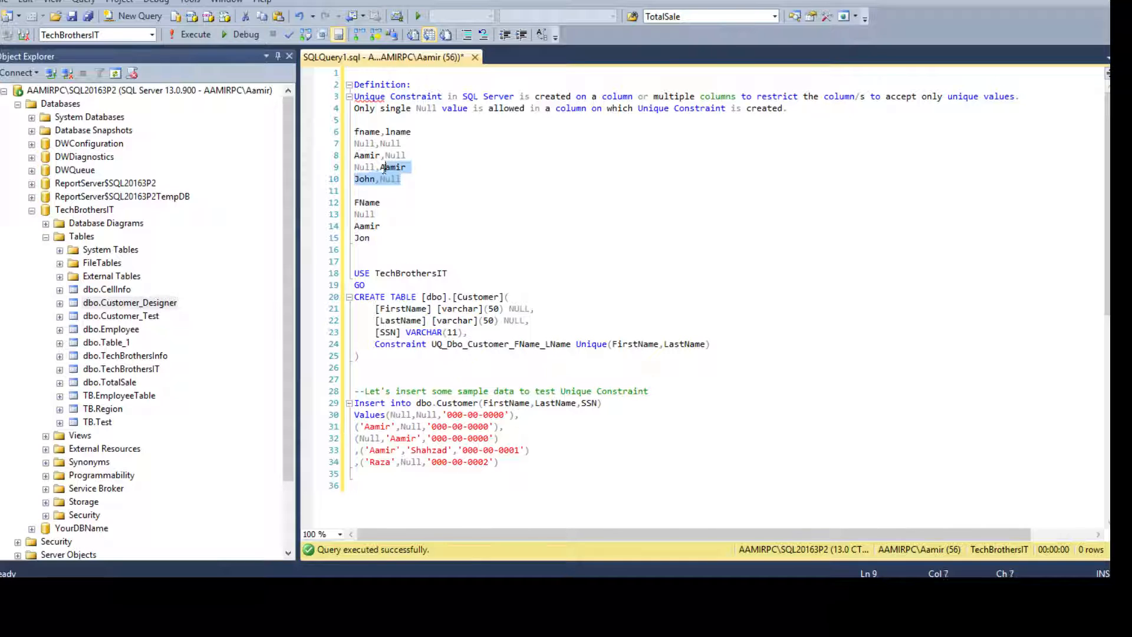
{"action": "left_click", "coordinate": [355, 154]}
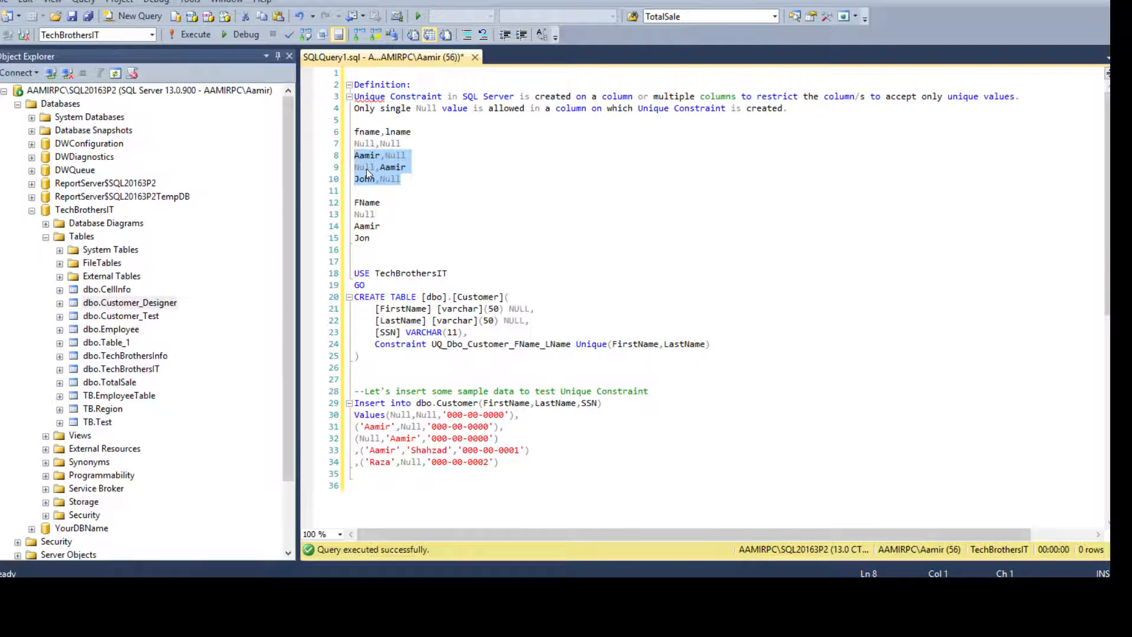
{"action": "left_click", "coordinate": [402, 179]}
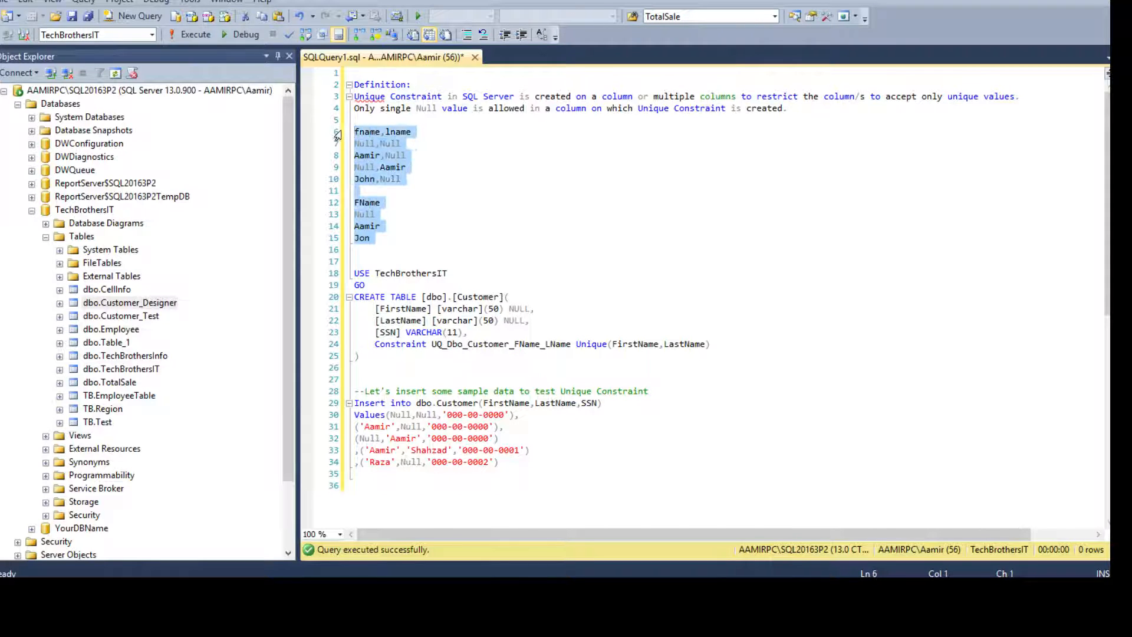
Remove the scratch notes and review the LastName column and Constraint keyword.
{"action": "key", "text": "Delete"}
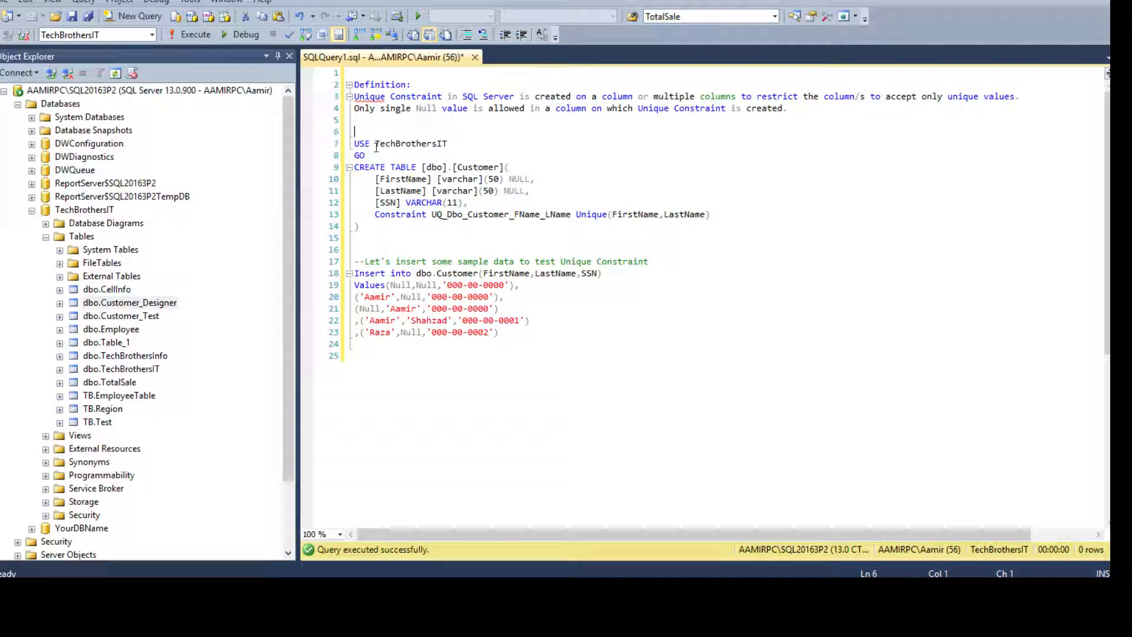
{"action": "left_click", "coordinate": [470, 179]}
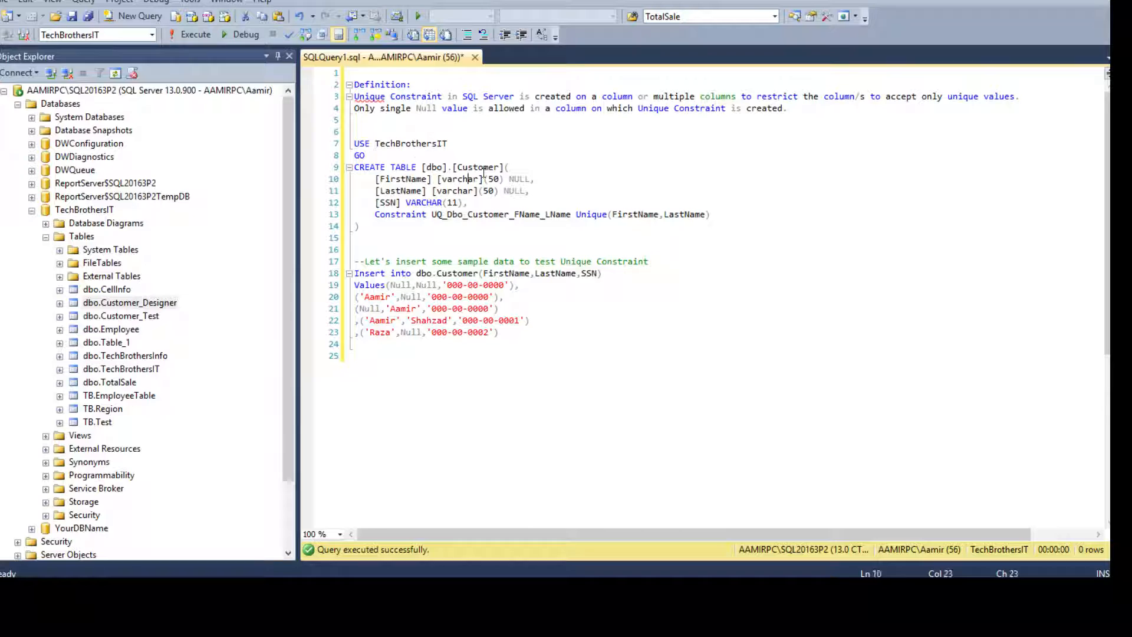
{"action": "double_click", "coordinate": [461, 179]}
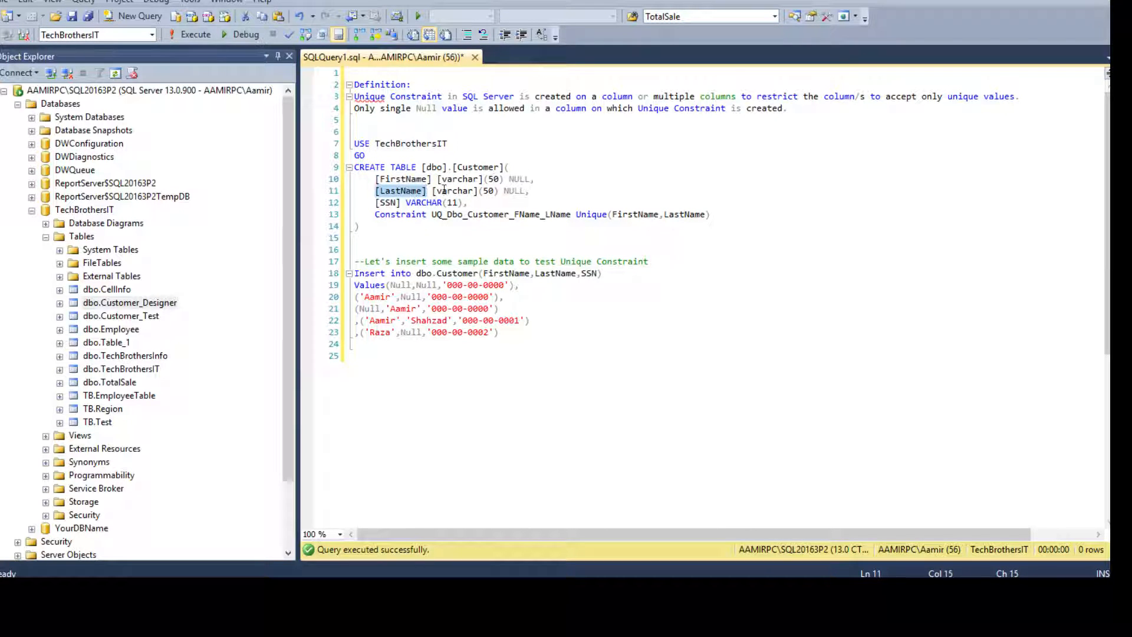
{"action": "left_click", "coordinate": [517, 191]}
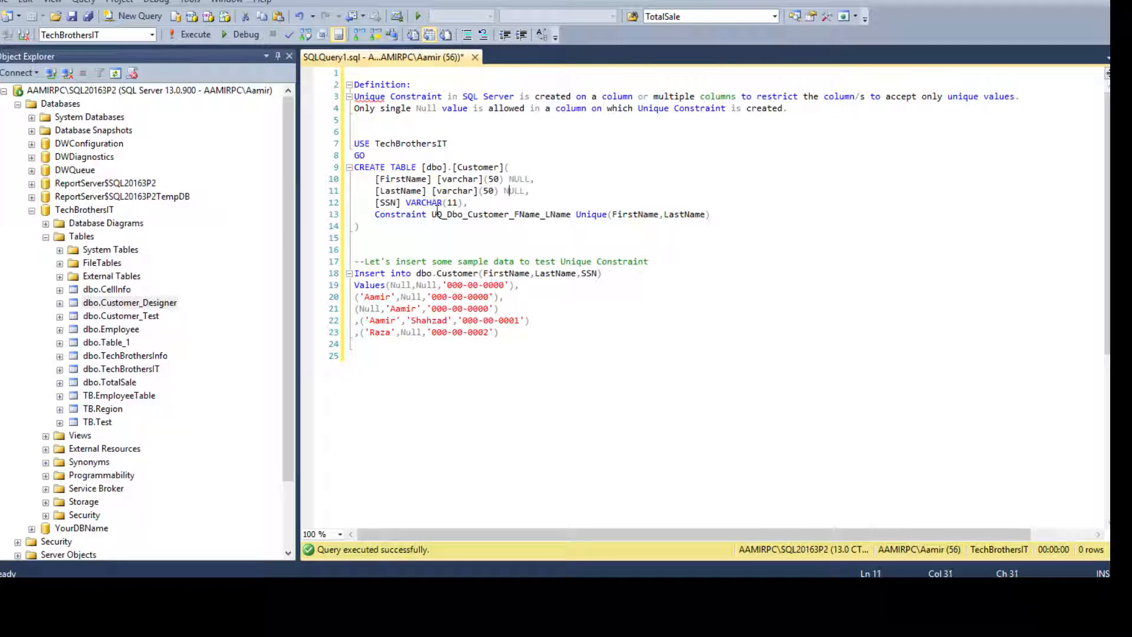
{"action": "left_click", "coordinate": [469, 202]}
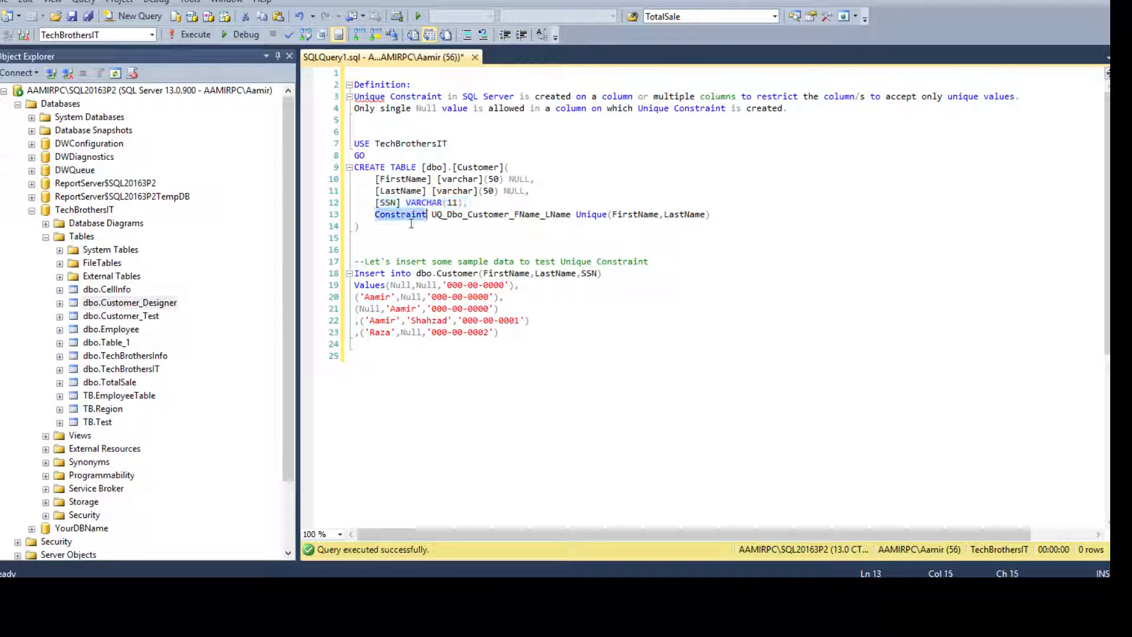
Leave the constraint as unnamed Unique(FirstName,LastName) and select the CREATE TABLE block.
{"action": "left_click", "coordinate": [433, 215]}
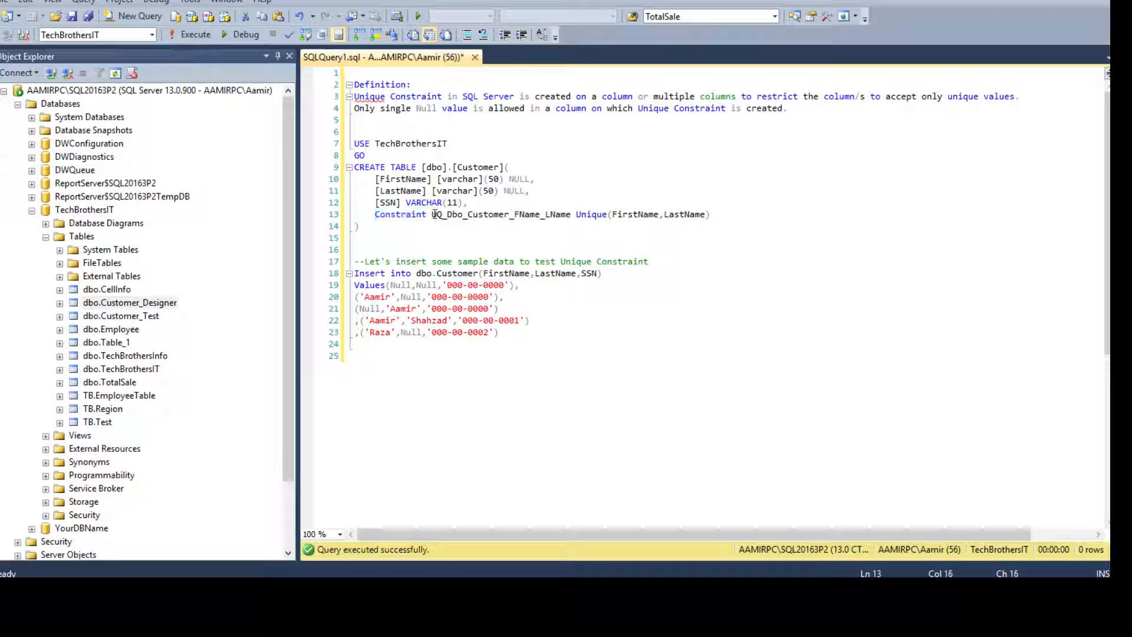
{"action": "double_click", "coordinate": [501, 215]}
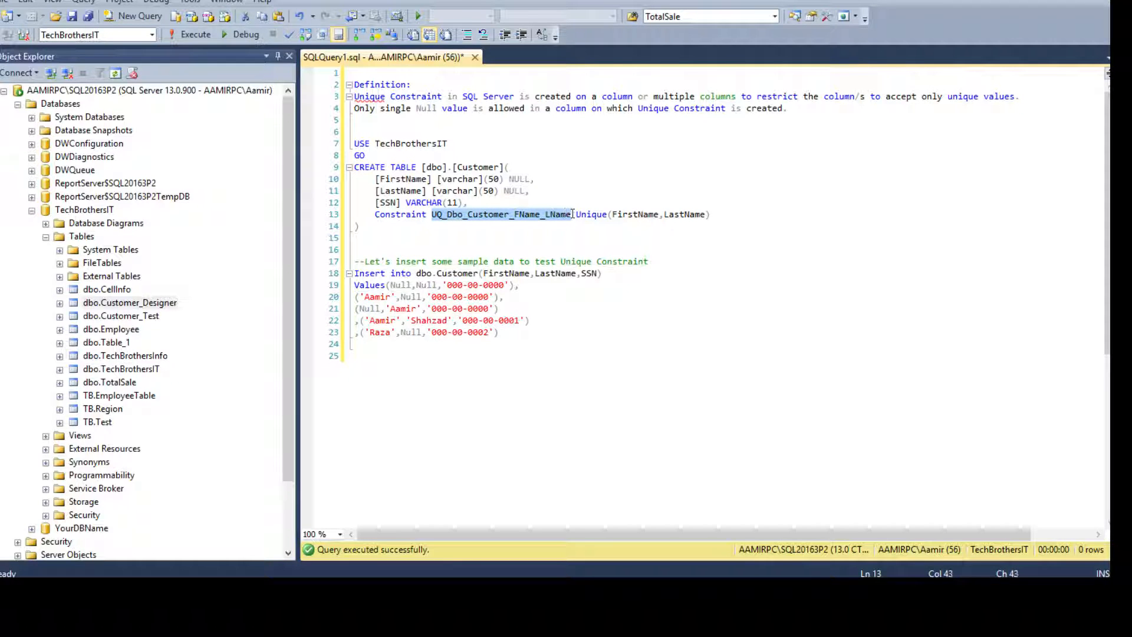
{"action": "left_click", "coordinate": [468, 237]}
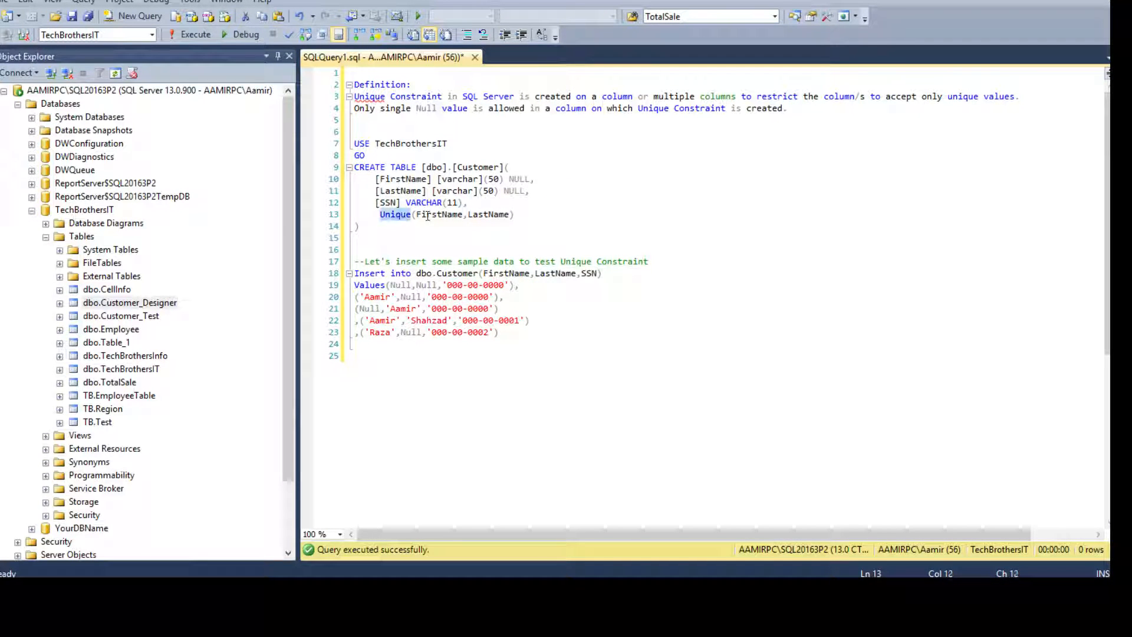
{"action": "double_click", "coordinate": [489, 214]}
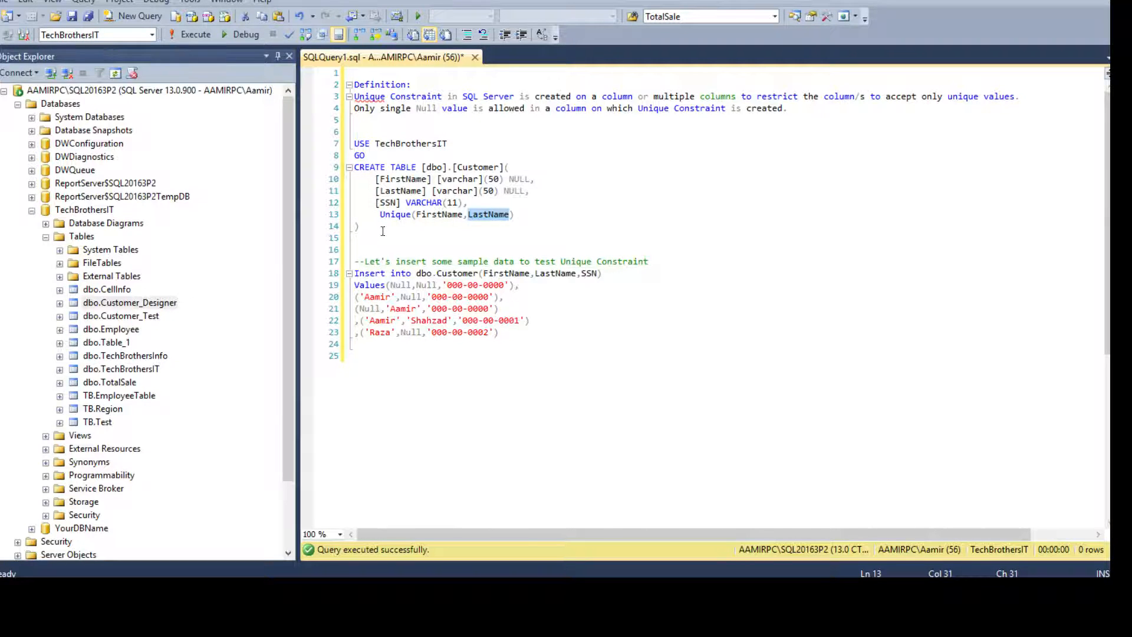
{"action": "left_click", "coordinate": [357, 227]}
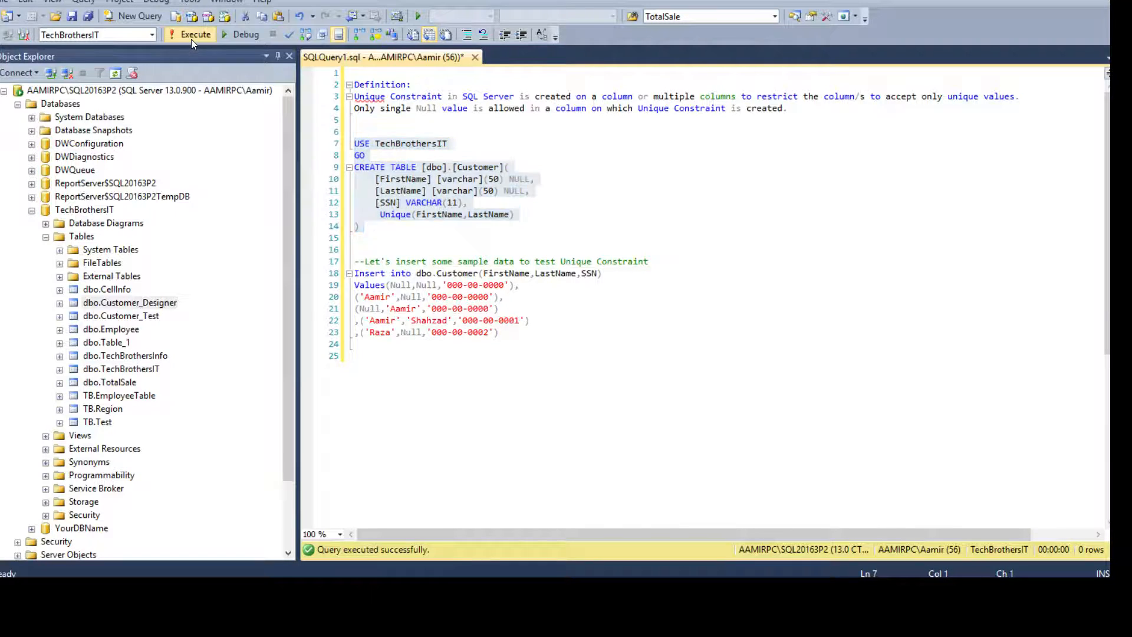
Create the Customer table and write Select * from INFORMATION_SCHEMA.TABLE_CONSTRAINTS.
{"action": "left_click", "coordinate": [194, 34]}
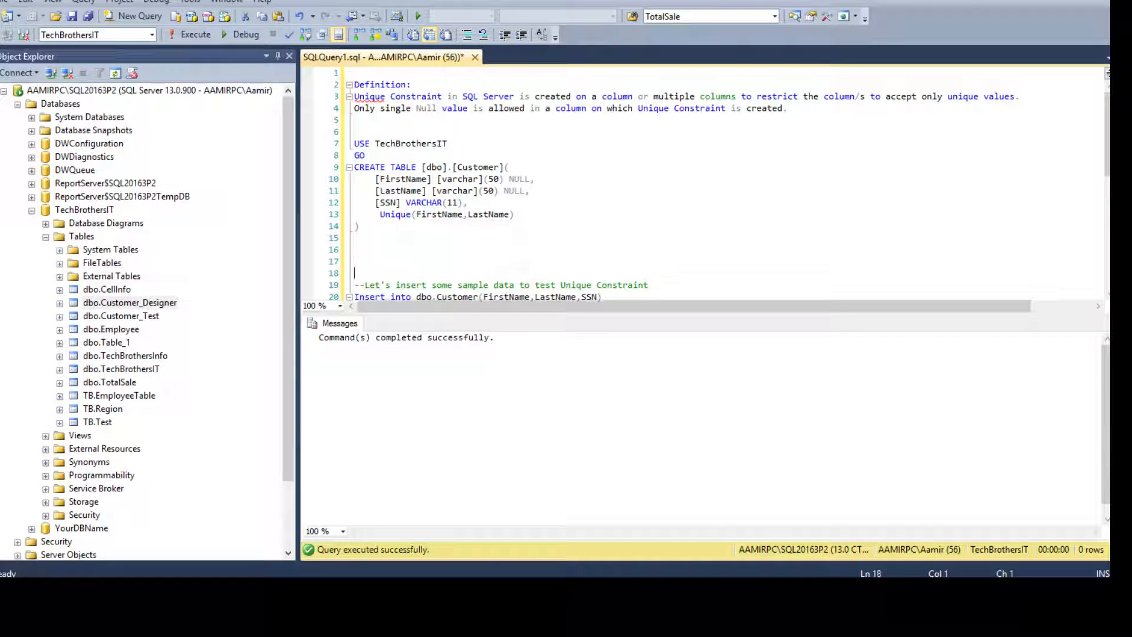
{"action": "type", "text": "Select * form"}
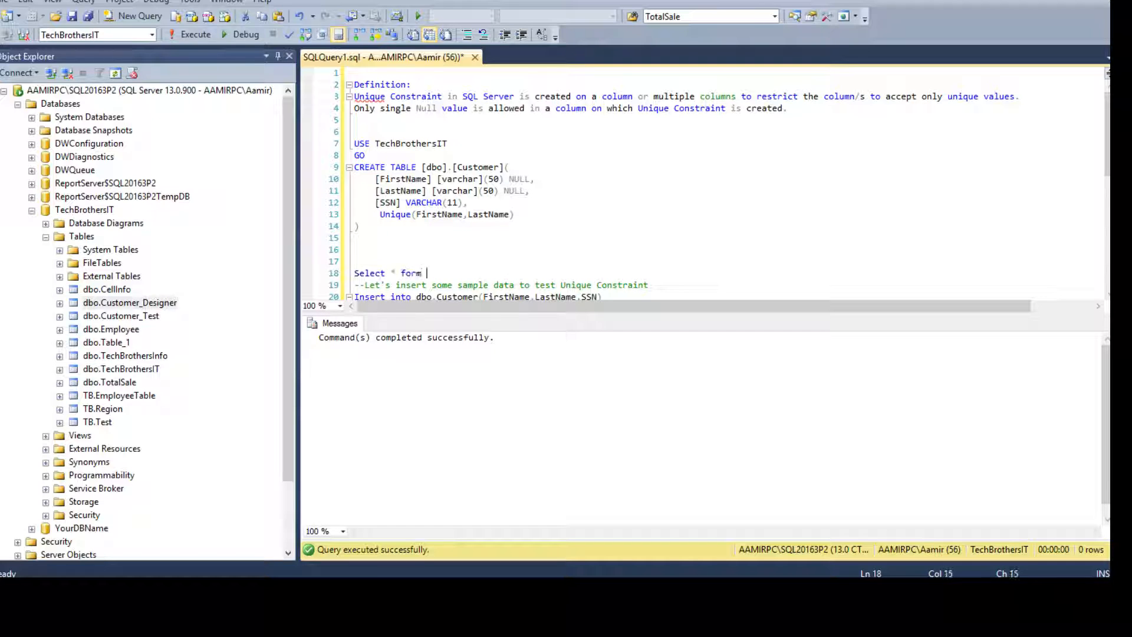
{"action": "key", "text": "Backspace"}
{"action": "type", "text": "rom In"}
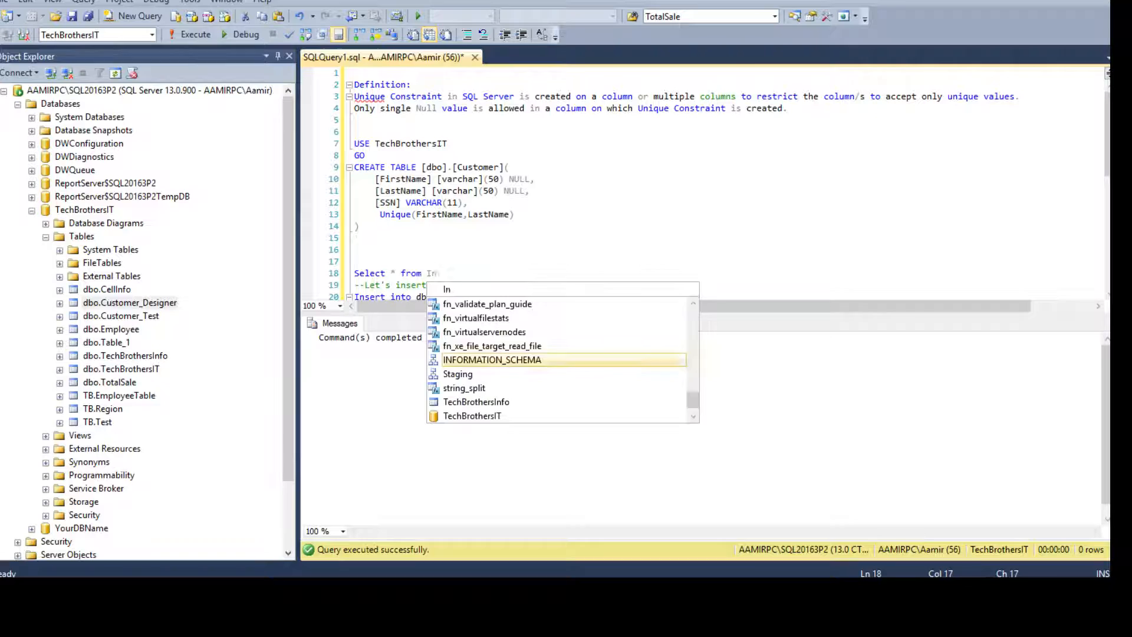
{"action": "type", "text": "INFORMATION_SCHEMA.tabl"}
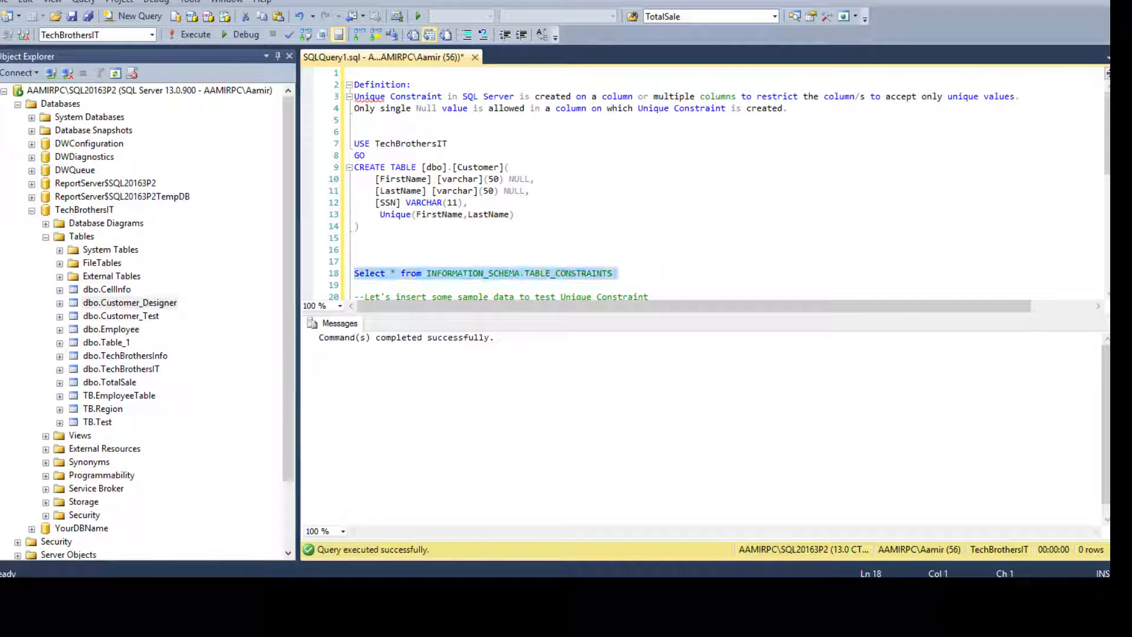
Run the constraints query to see the auto-generated name, then begin a drop table dbo statement.
{"action": "left_click", "coordinate": [194, 34]}
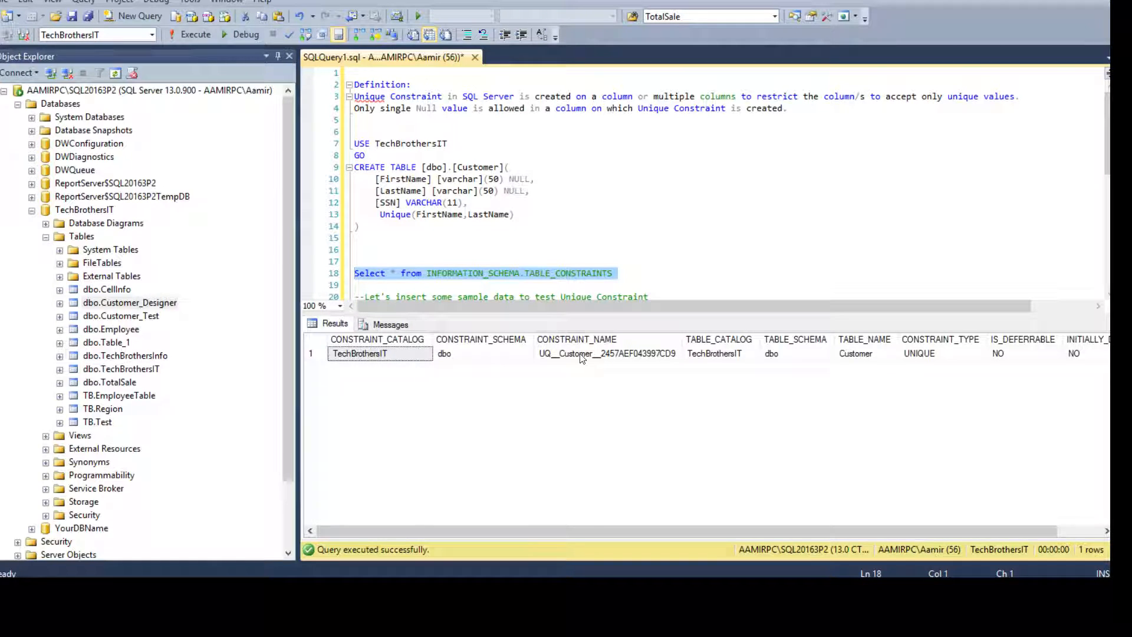
{"action": "left_click", "coordinate": [605, 352]}
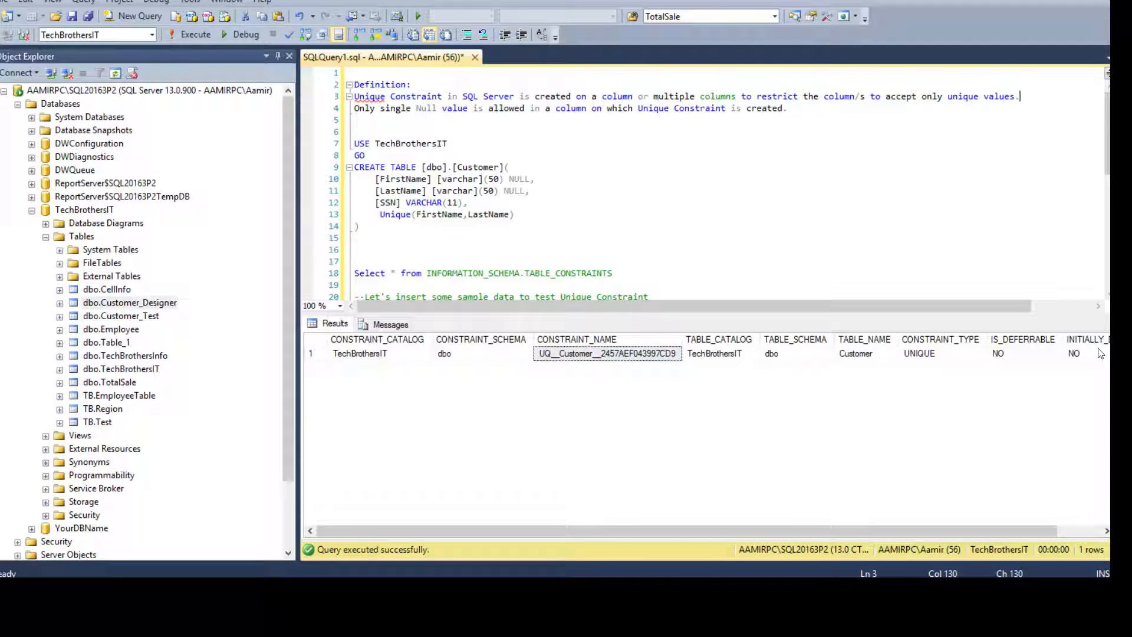
{"action": "mouse_move", "coordinate": [616, 361]}
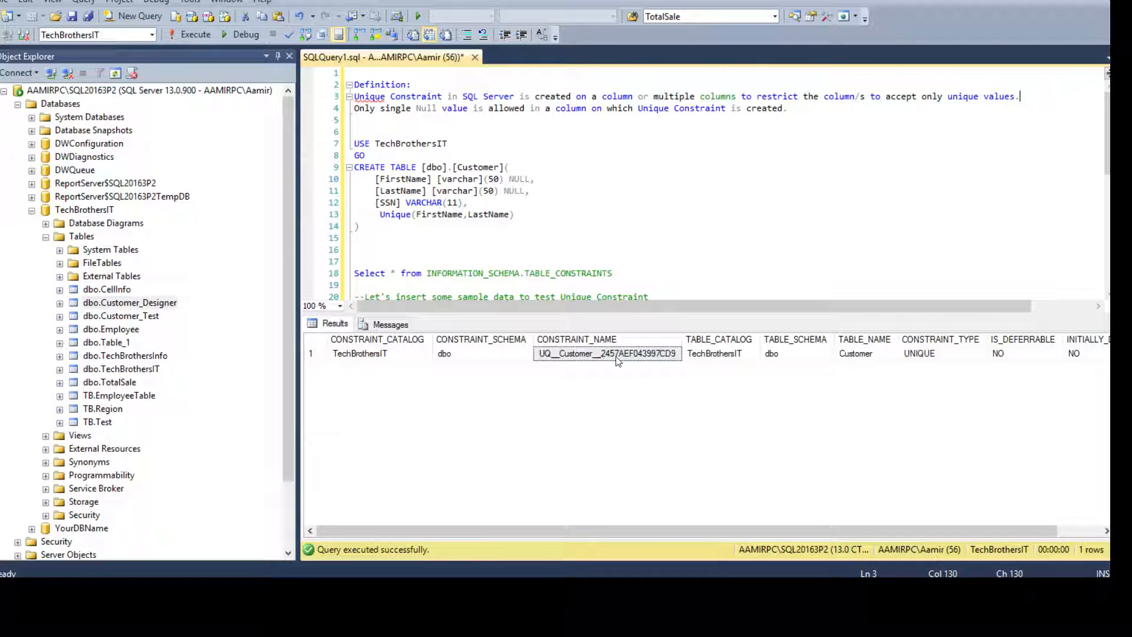
{"action": "mouse_move", "coordinate": [670, 369]}
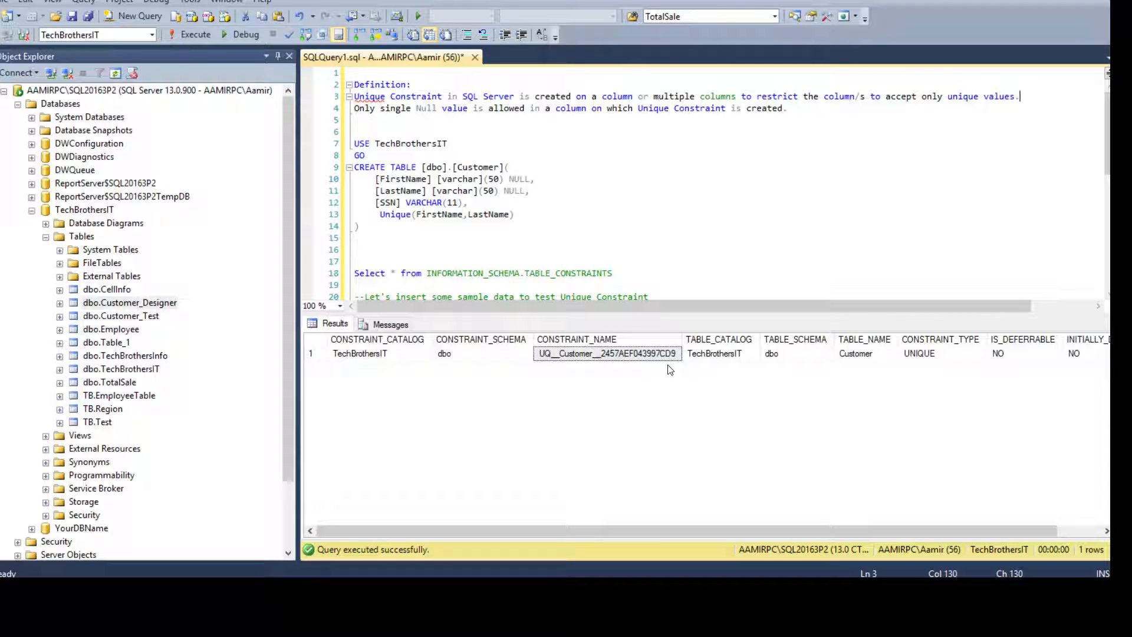
{"action": "mouse_move", "coordinate": [615, 366]}
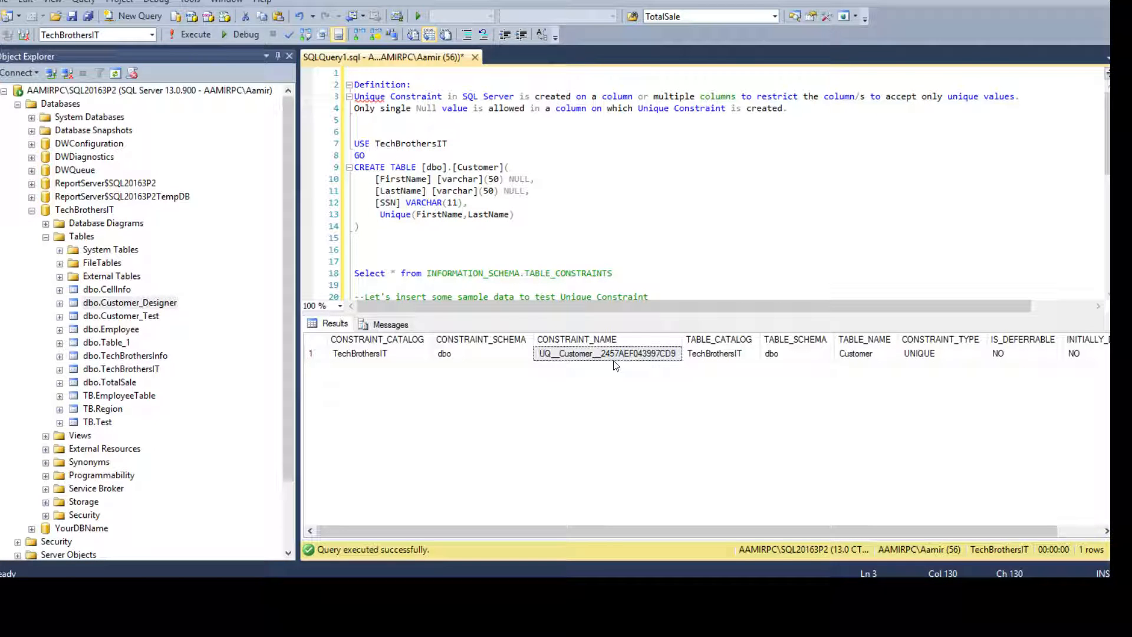
{"action": "mouse_move", "coordinate": [546, 361]}
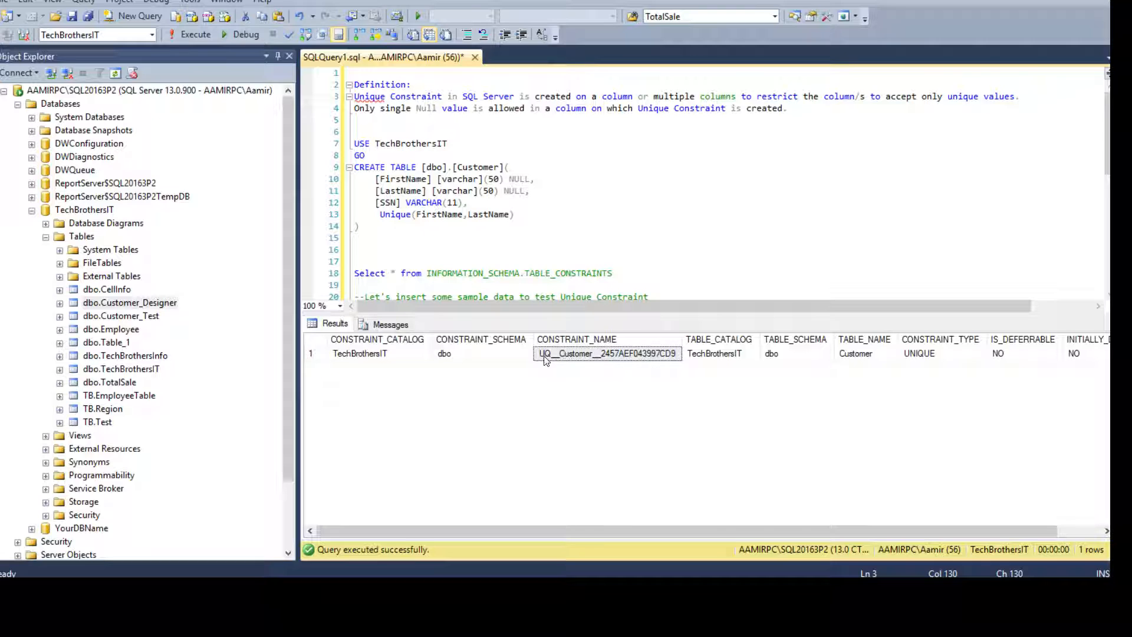
{"action": "mouse_move", "coordinate": [591, 357]}
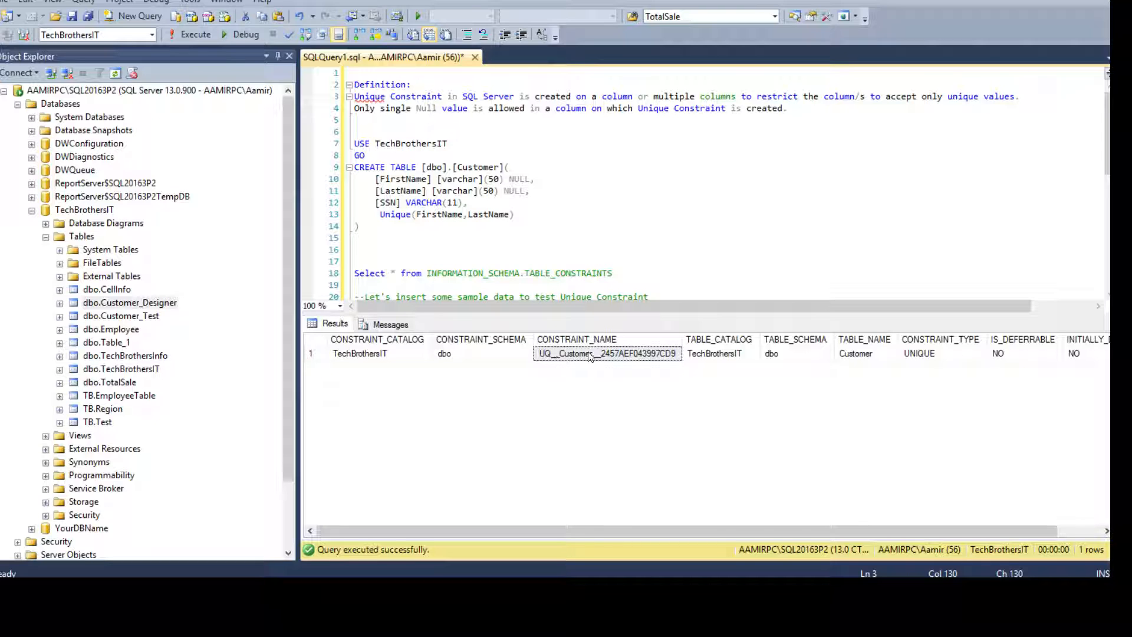
{"action": "mouse_move", "coordinate": [613, 358]}
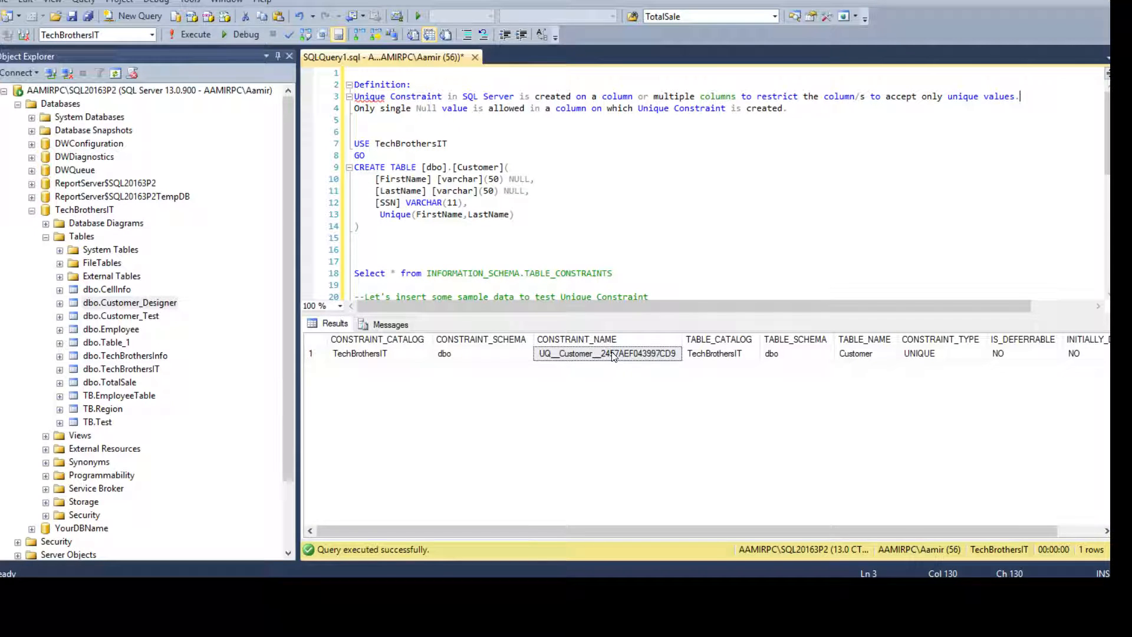
{"action": "left_click", "coordinate": [439, 246]}
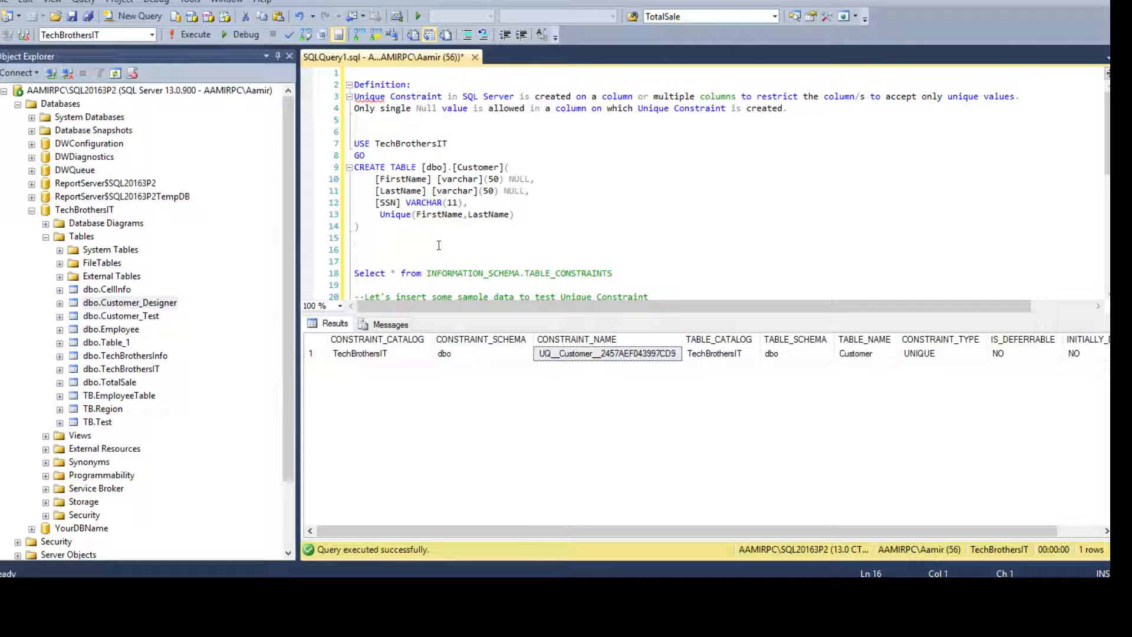
{"action": "type", "text": "drop table dbo"}
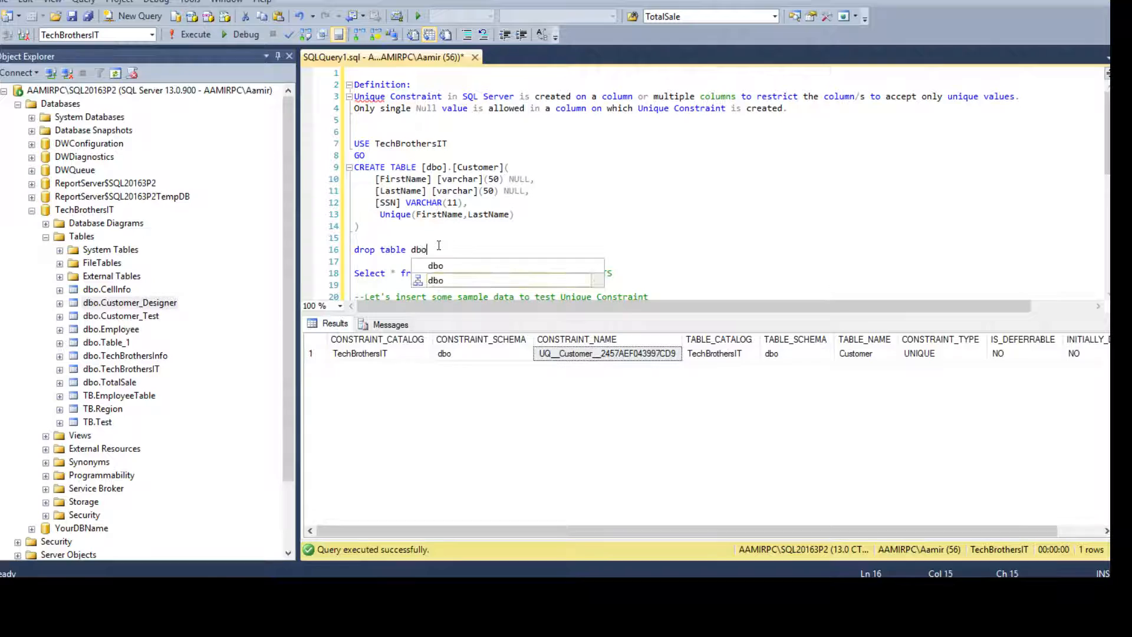
Drop dbo.Customer and name the constraint UQ_Dbo_Customer_FName_LName in the script.
{"action": "type", "text": ".Customer"}
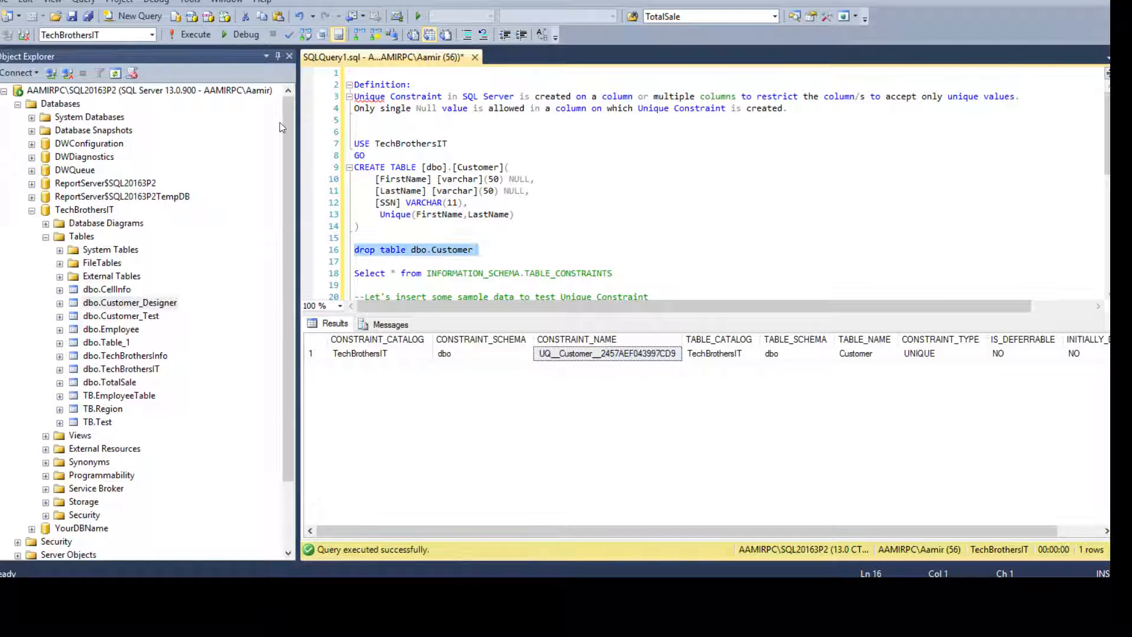
{"action": "left_click", "coordinate": [195, 35]}
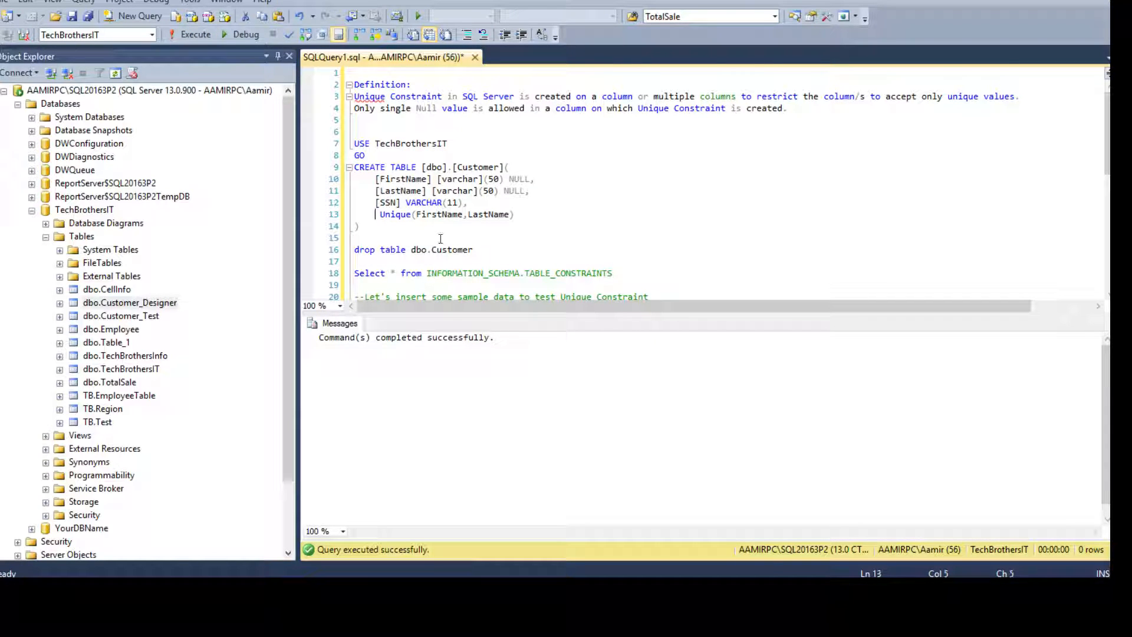
{"action": "type", "text": "Constraint UQ_Dbo_Customer_FName_LName"}
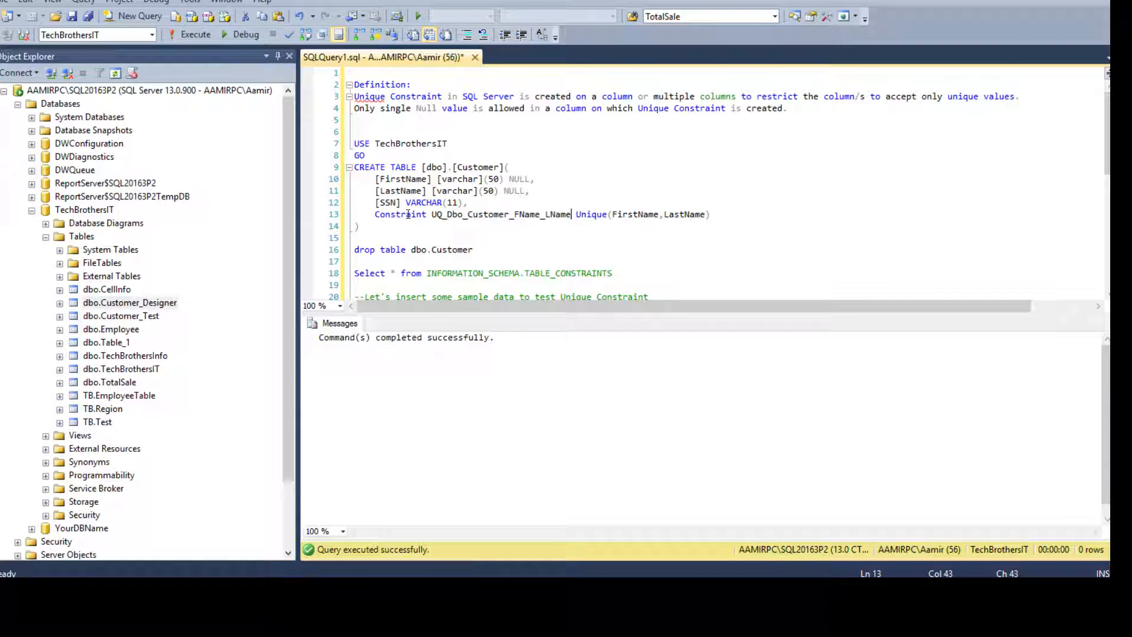
{"action": "left_click", "coordinate": [570, 213]}
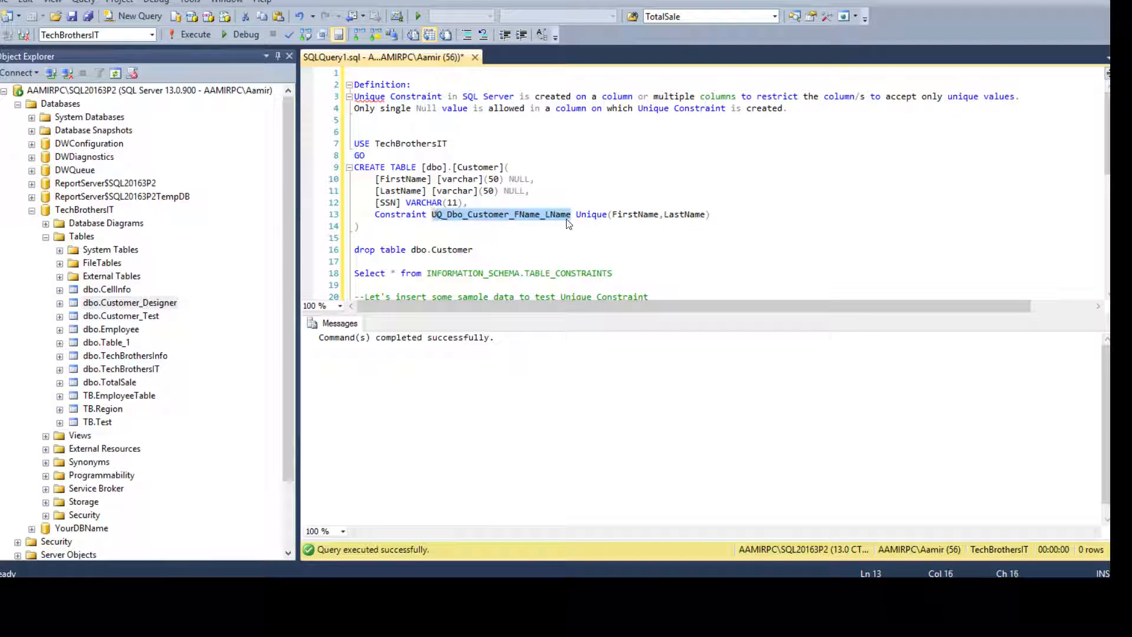
{"action": "mouse_move", "coordinate": [635, 213]}
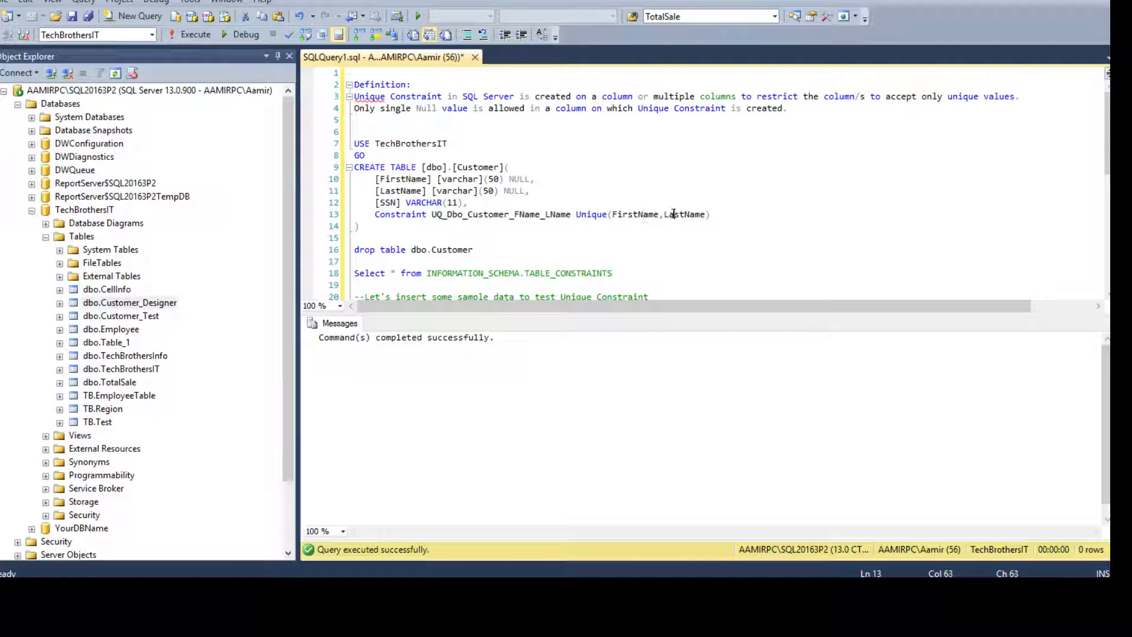
{"action": "mouse_move", "coordinate": [636, 215]}
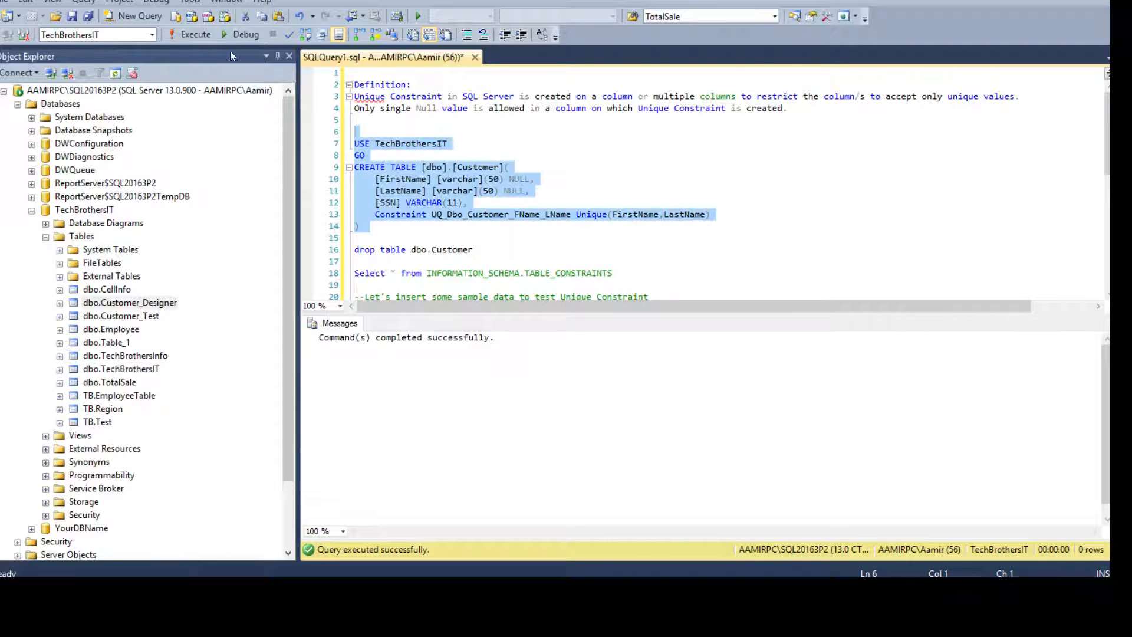
Recreate Customer and rerun the constraints query showing UQ_Dbo_Customer_FName_LName.
{"action": "scroll", "scroll_direction": "down", "scroll_amount": 3}
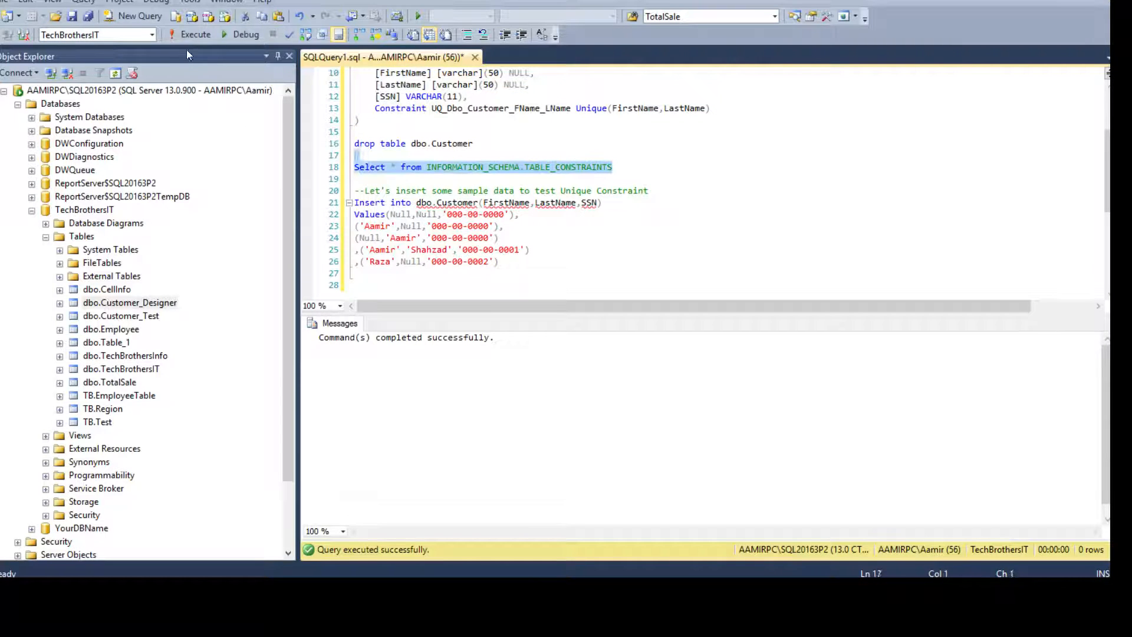
{"action": "left_click", "coordinate": [195, 34]}
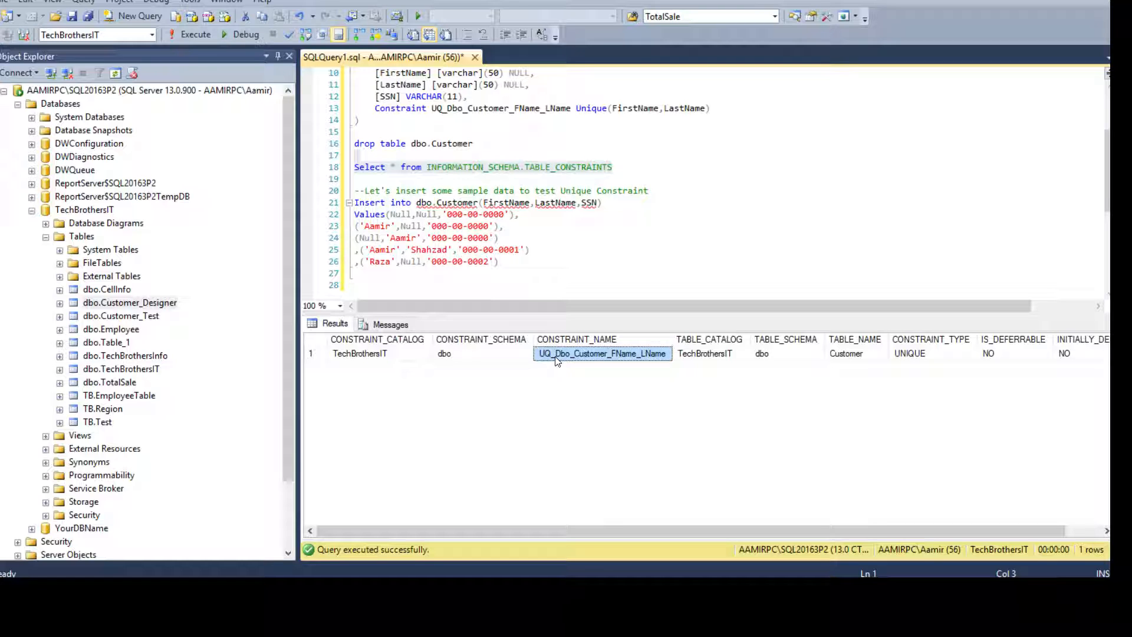
{"action": "mouse_move", "coordinate": [607, 288]}
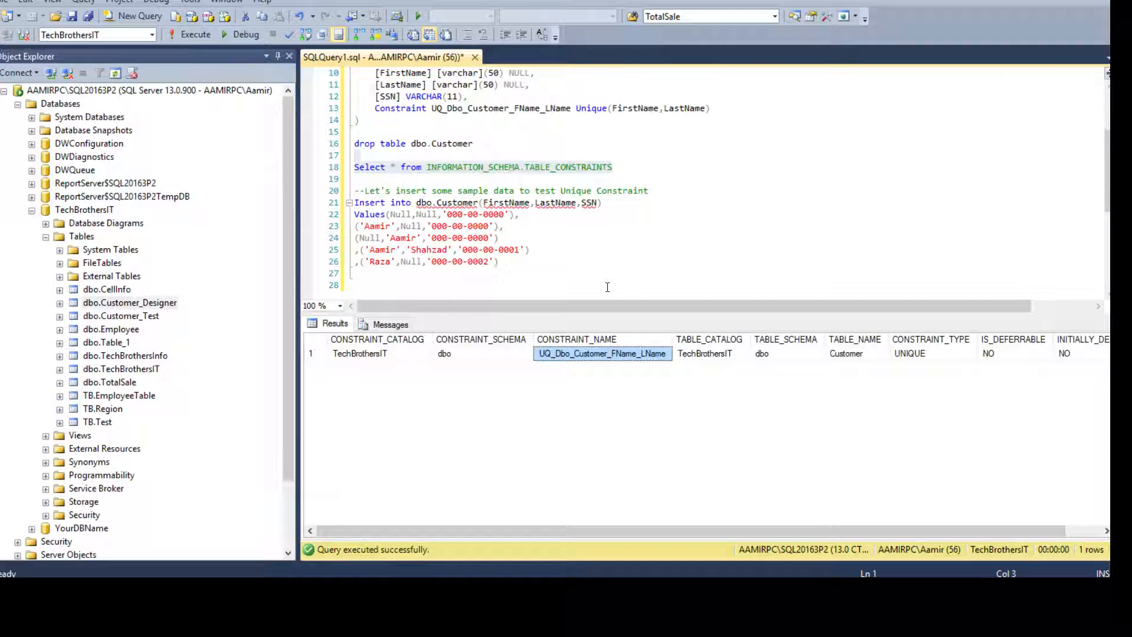
{"action": "left_click", "coordinate": [504, 154]}
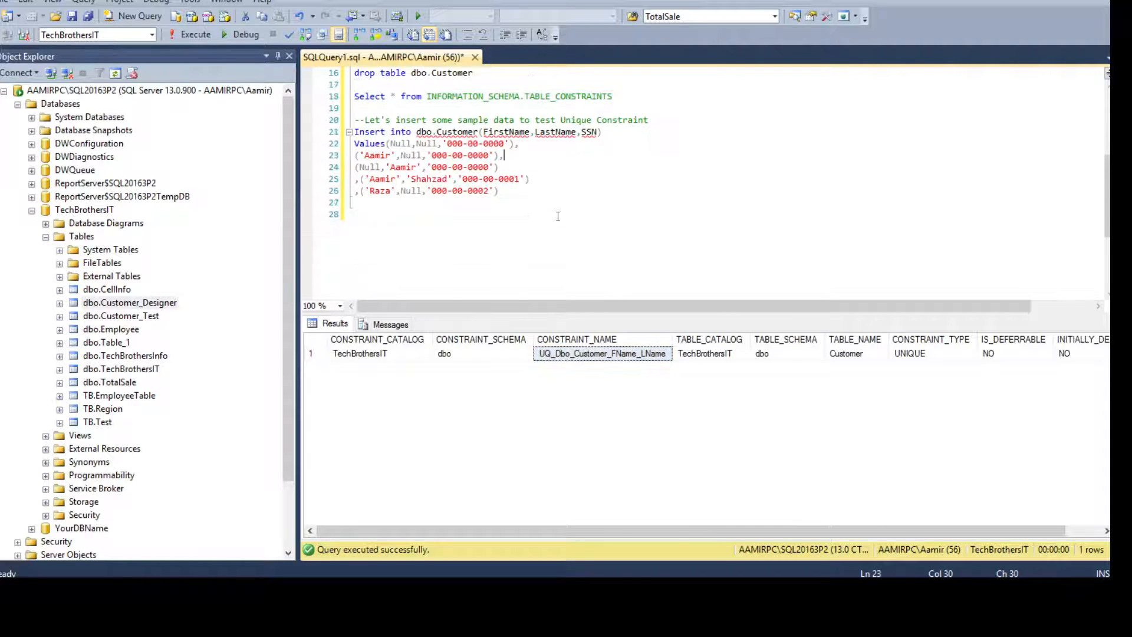
Review the five sample VALUES rows with NULL names and run the INSERT INTO dbo.Customer.
{"action": "left_click", "coordinate": [363, 131]}
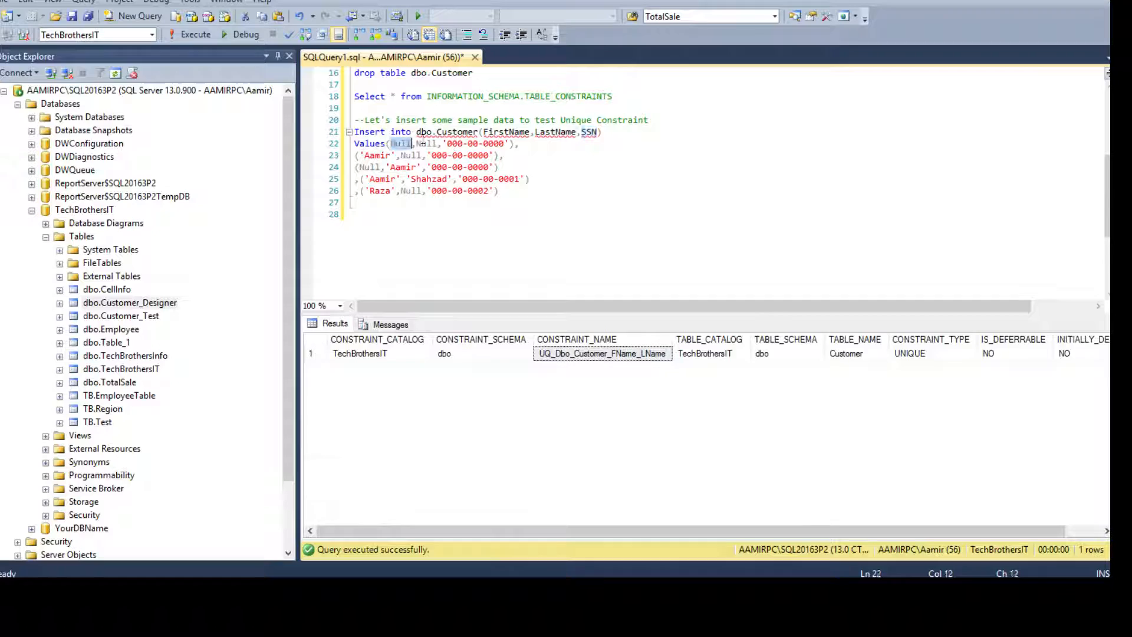
{"action": "left_click", "coordinate": [398, 143]}
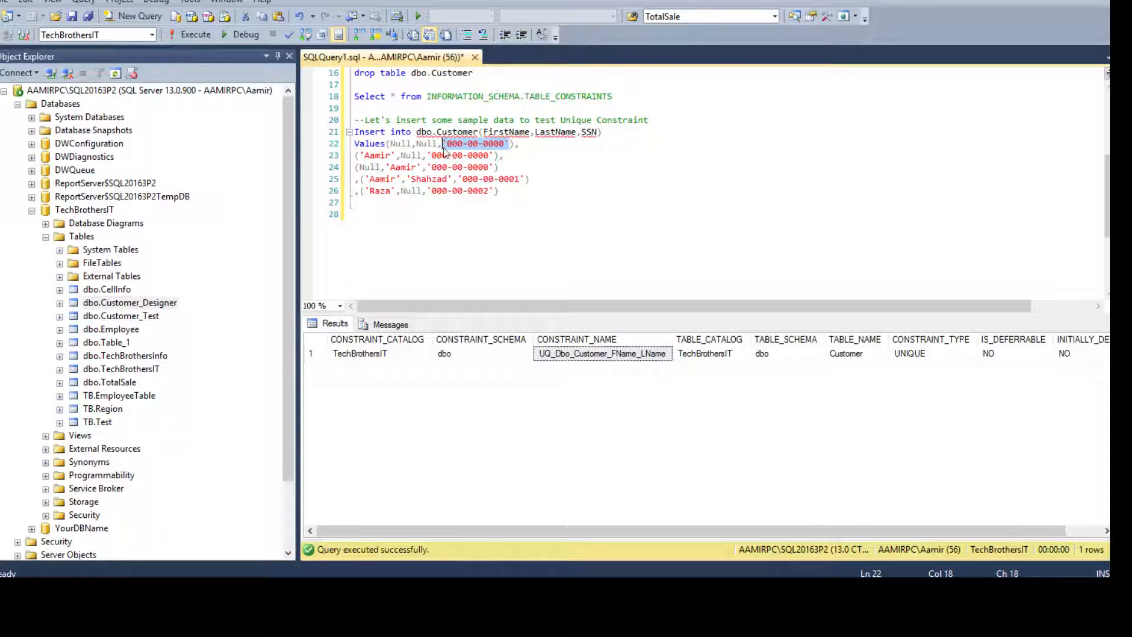
{"action": "left_click", "coordinate": [376, 154]}
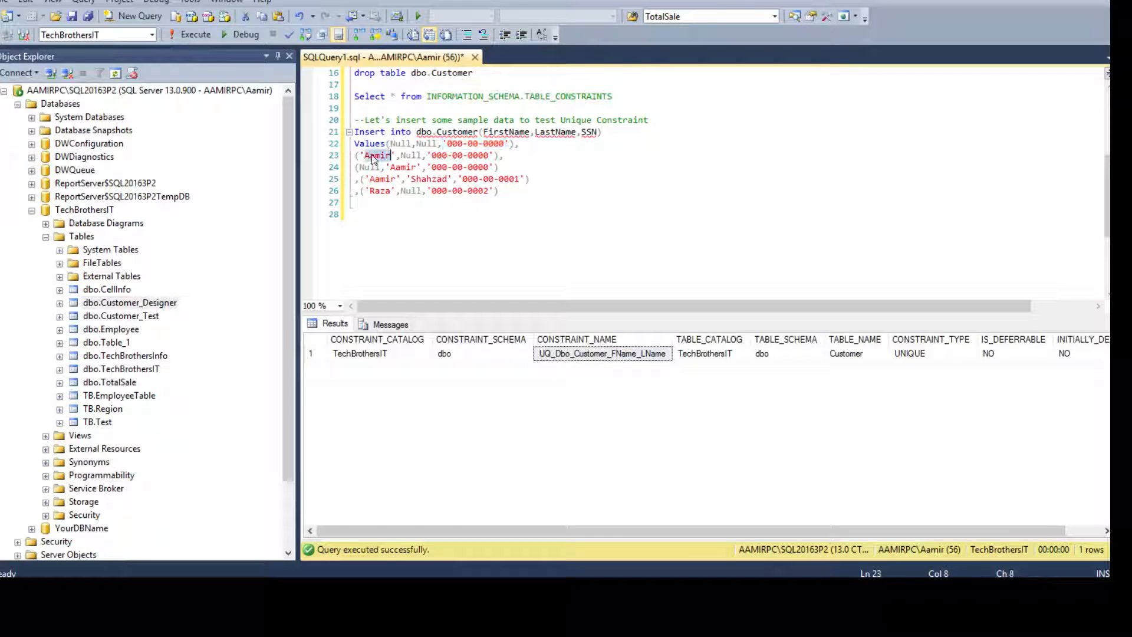
{"action": "left_click", "coordinate": [369, 167]}
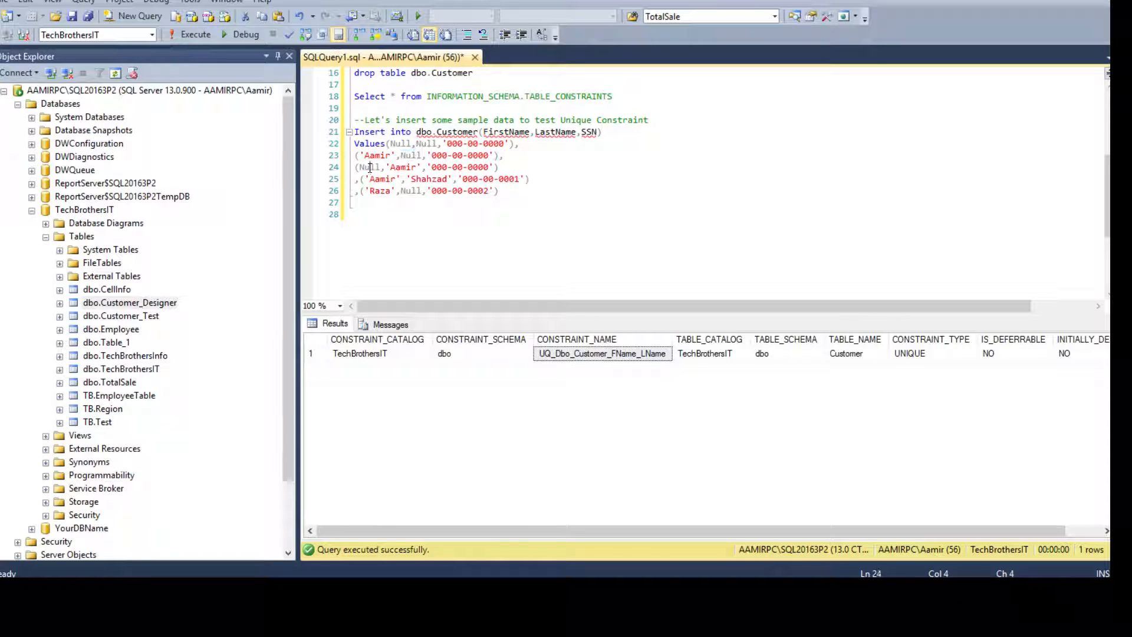
{"action": "left_click", "coordinate": [414, 178]}
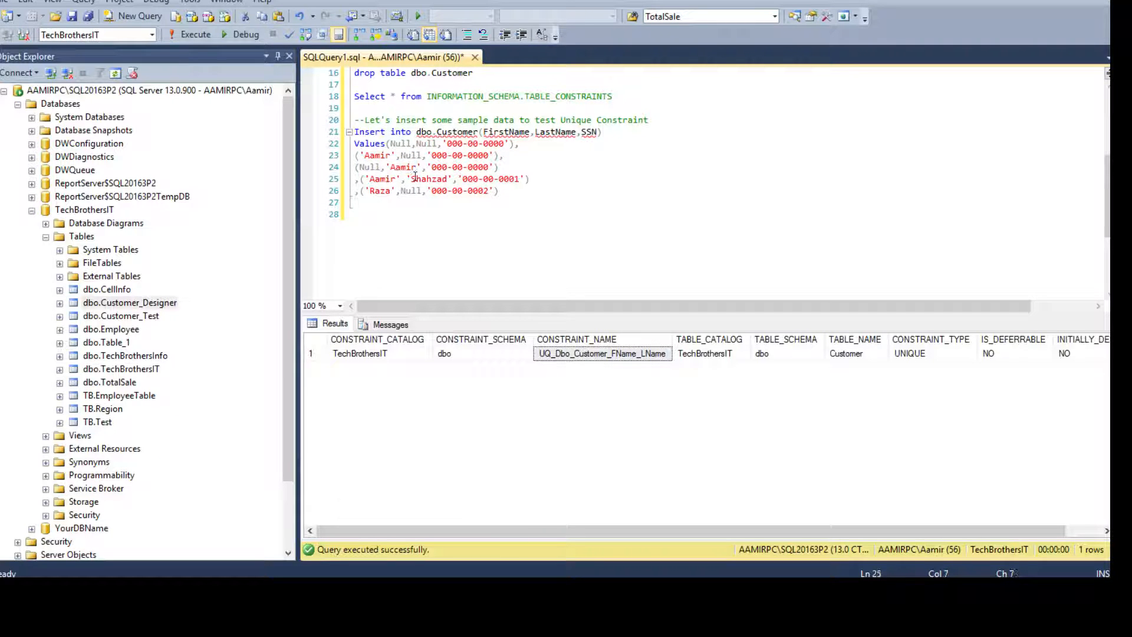
{"action": "left_click", "coordinate": [406, 191]}
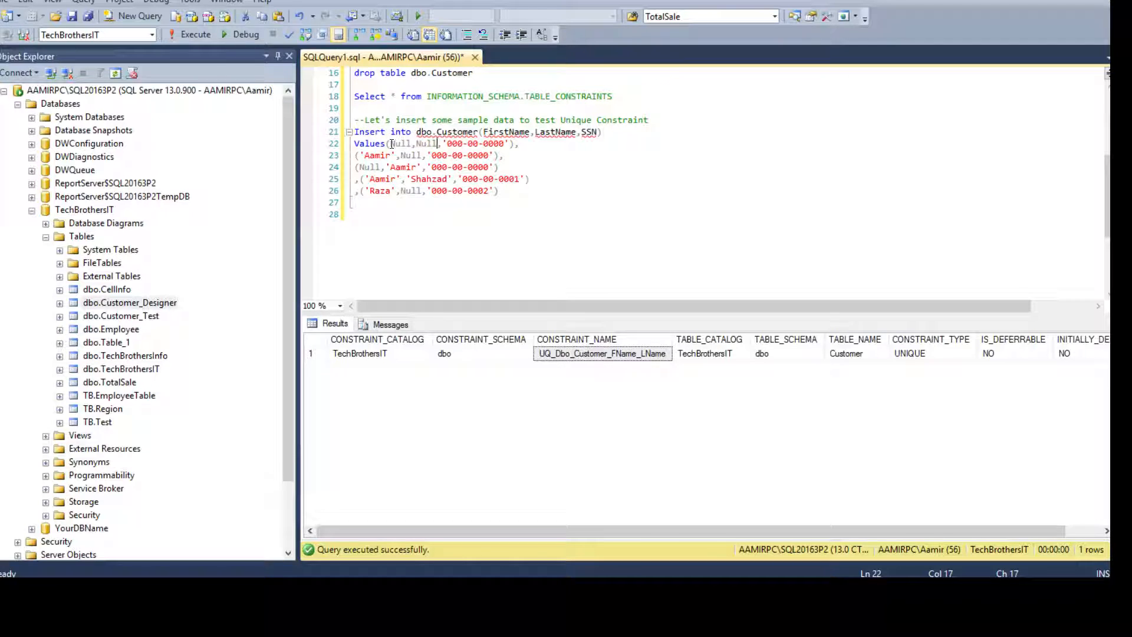
{"action": "left_click", "coordinate": [404, 143]}
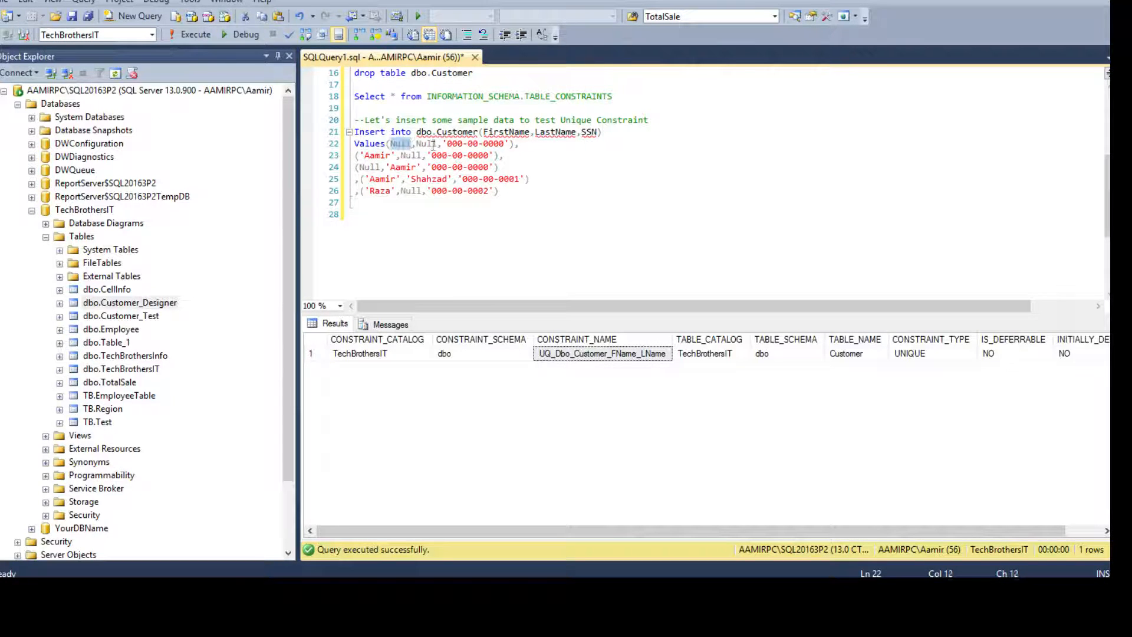
{"action": "mouse_move", "coordinate": [445, 131]}
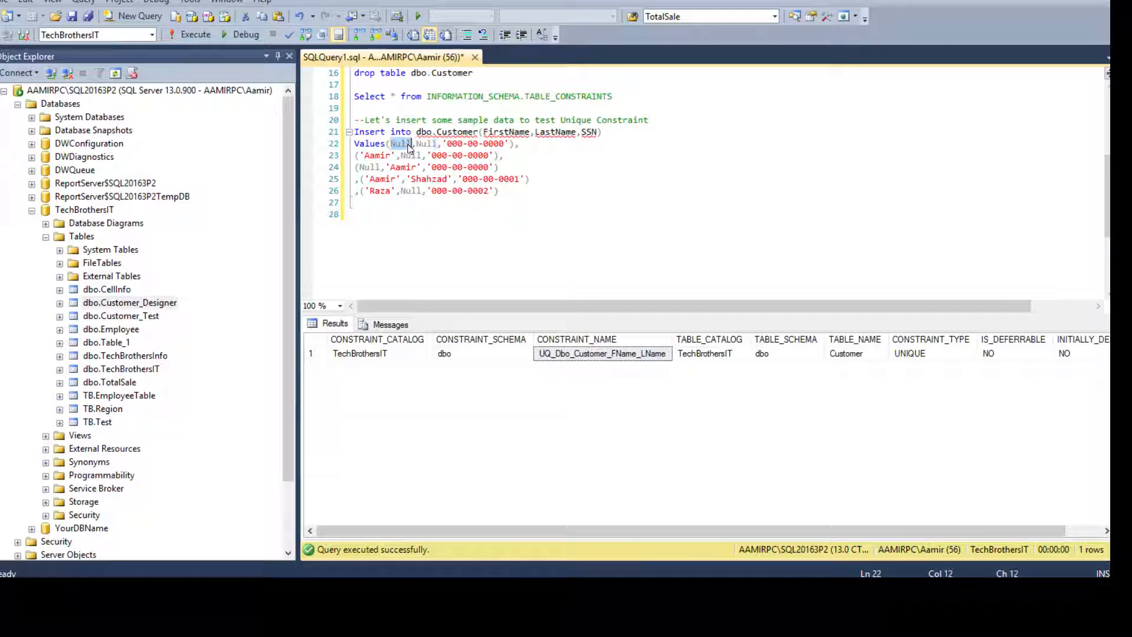
{"action": "left_click", "coordinate": [374, 178]}
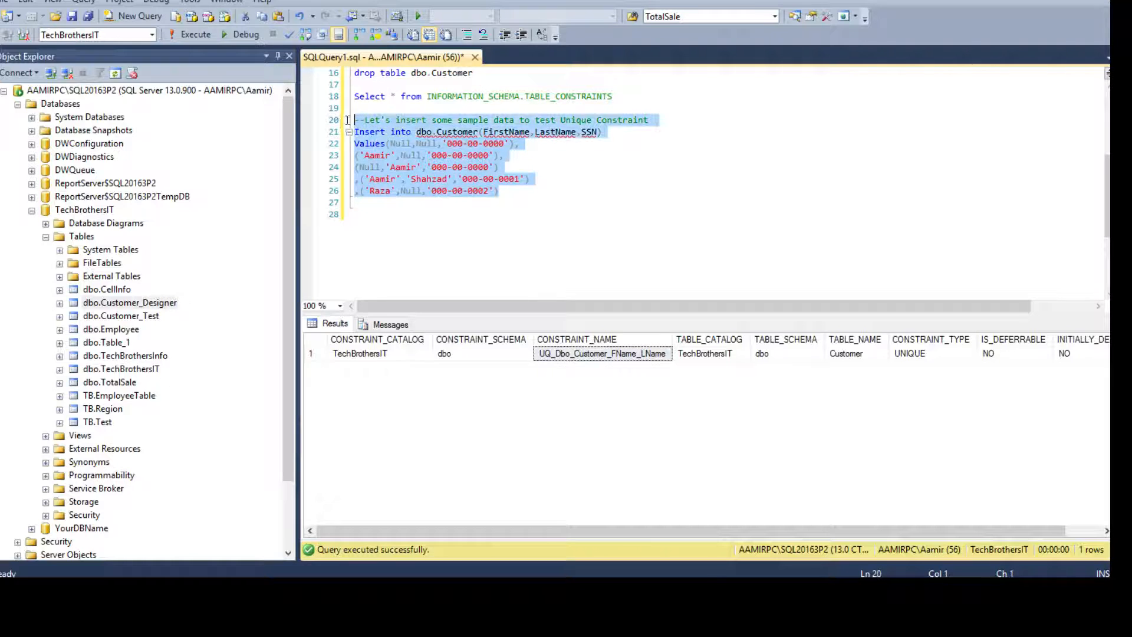
{"action": "left_click", "coordinate": [195, 34]}
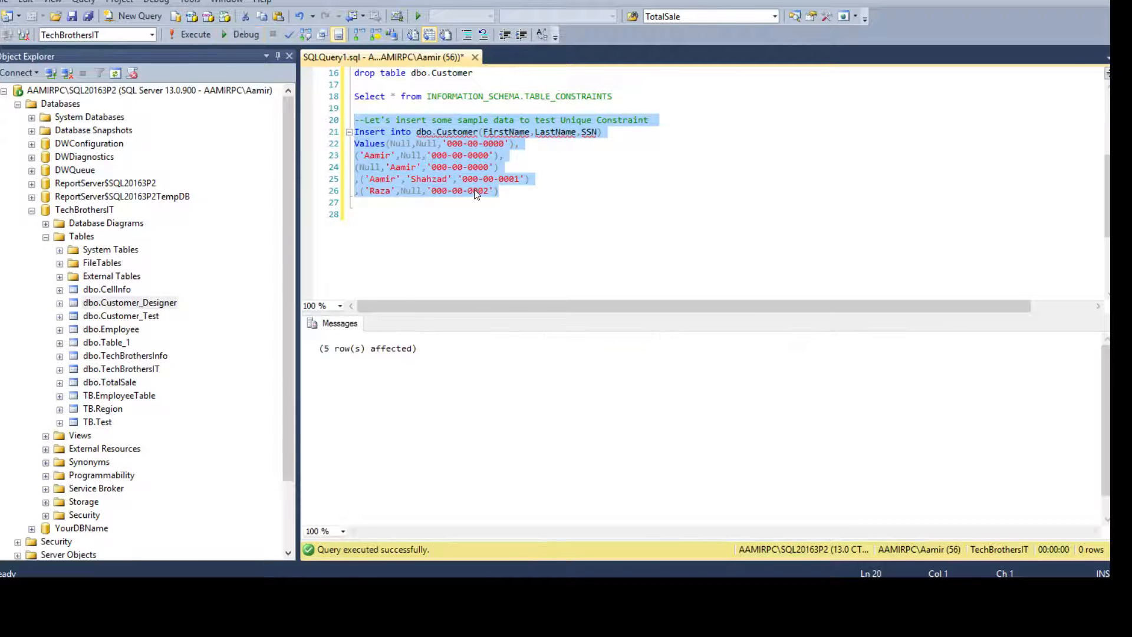
Run Select * from dbo.Customer and inspect the five rows including Null,Null and Raza.
{"action": "type", "text": "Sele"}
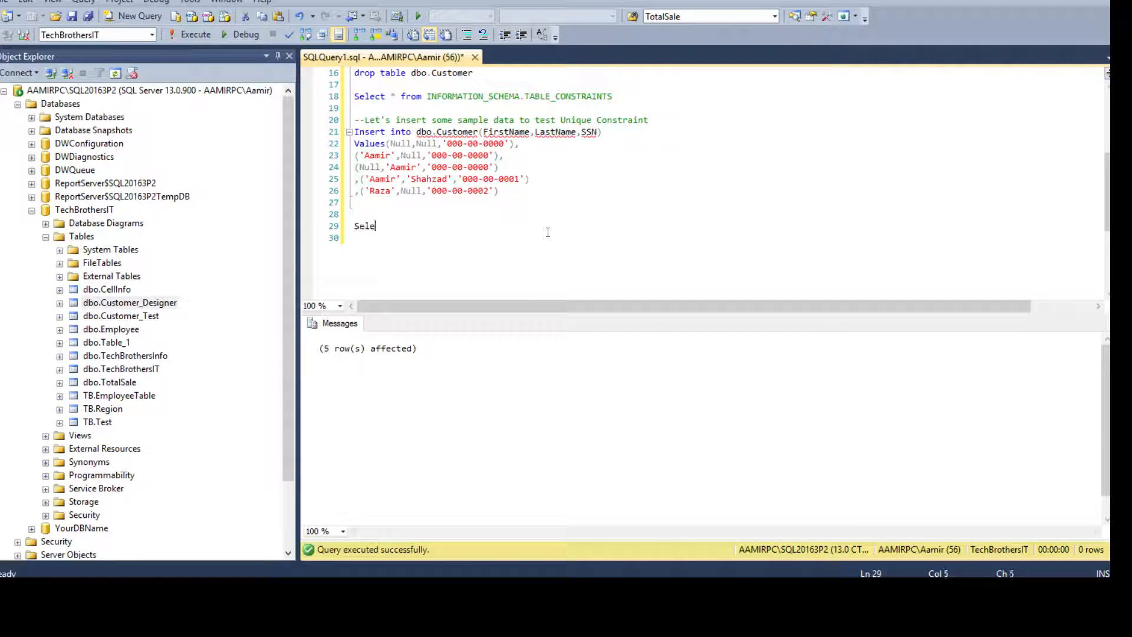
{"action": "type", "text": "ct * from dbo.C"}
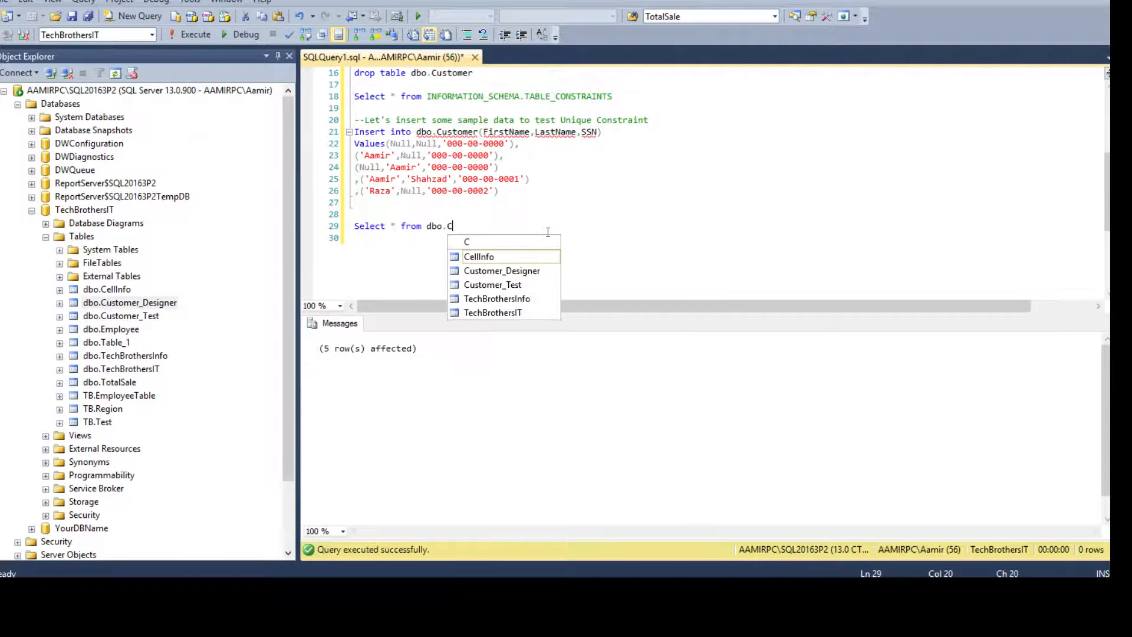
{"action": "type", "text": "ustomer"}
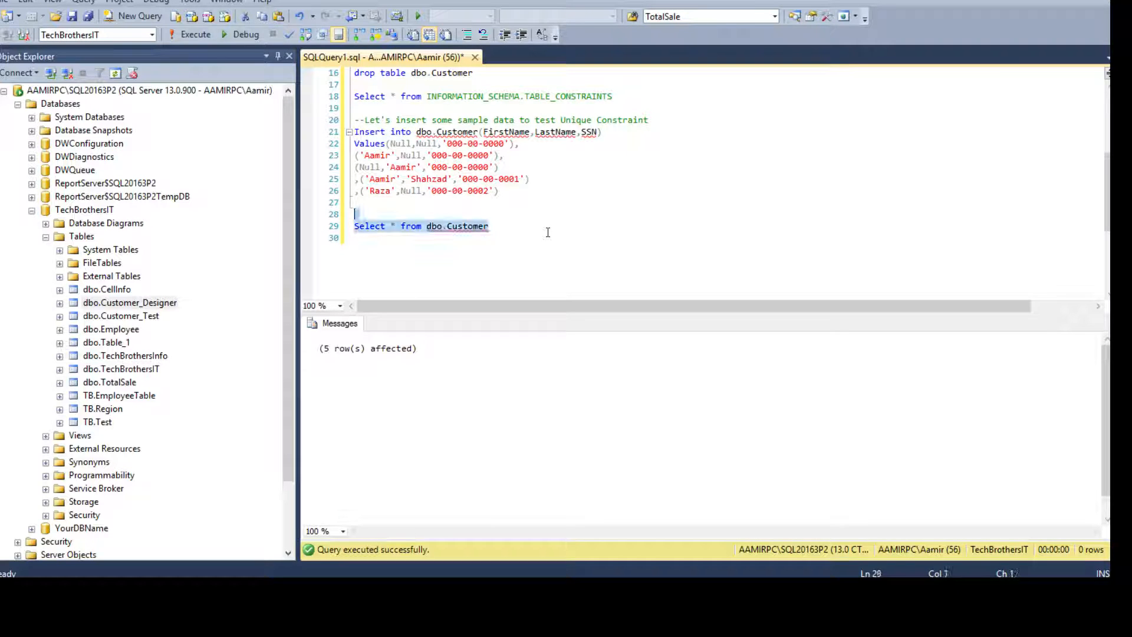
{"action": "left_click", "coordinate": [195, 35]}
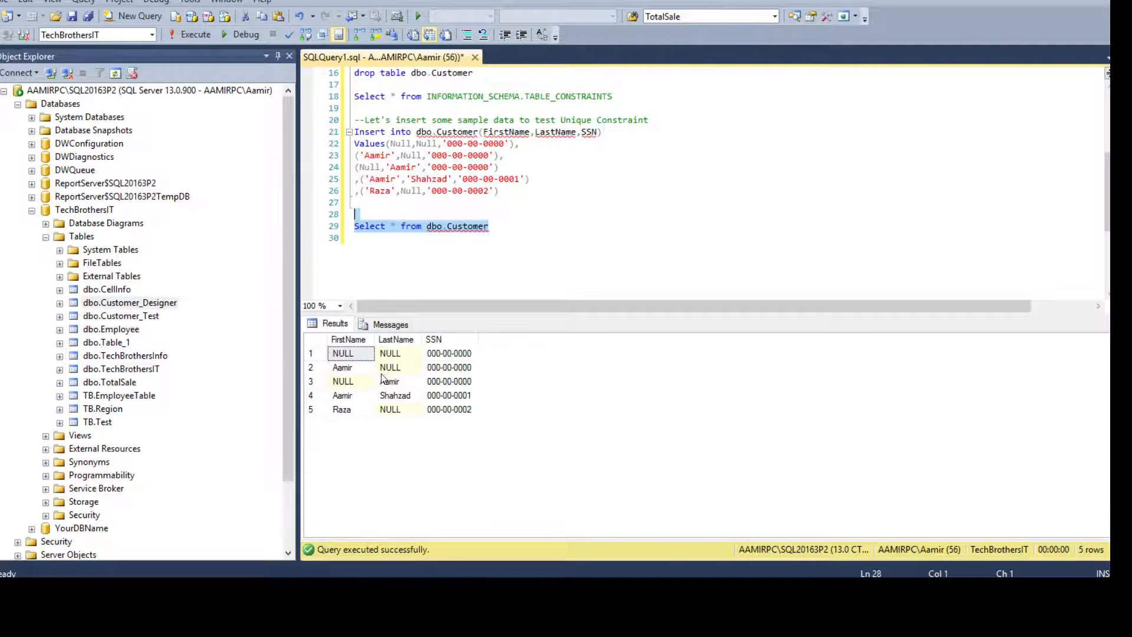
{"action": "left_click", "coordinate": [391, 352]}
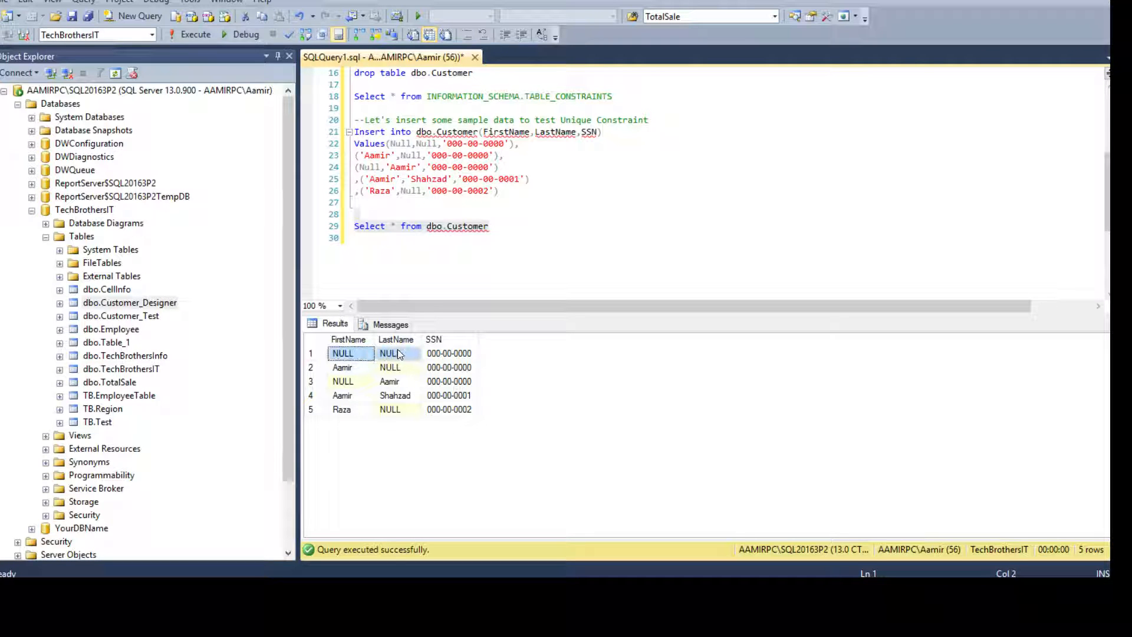
{"action": "left_click", "coordinate": [342, 395]}
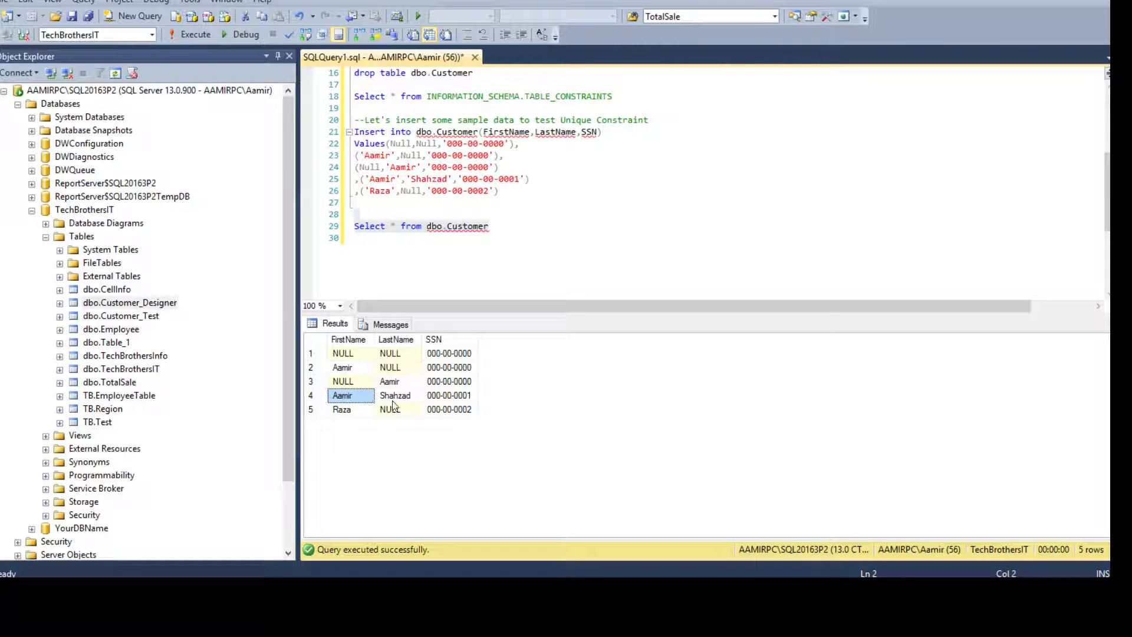
{"action": "left_click", "coordinate": [342, 410]}
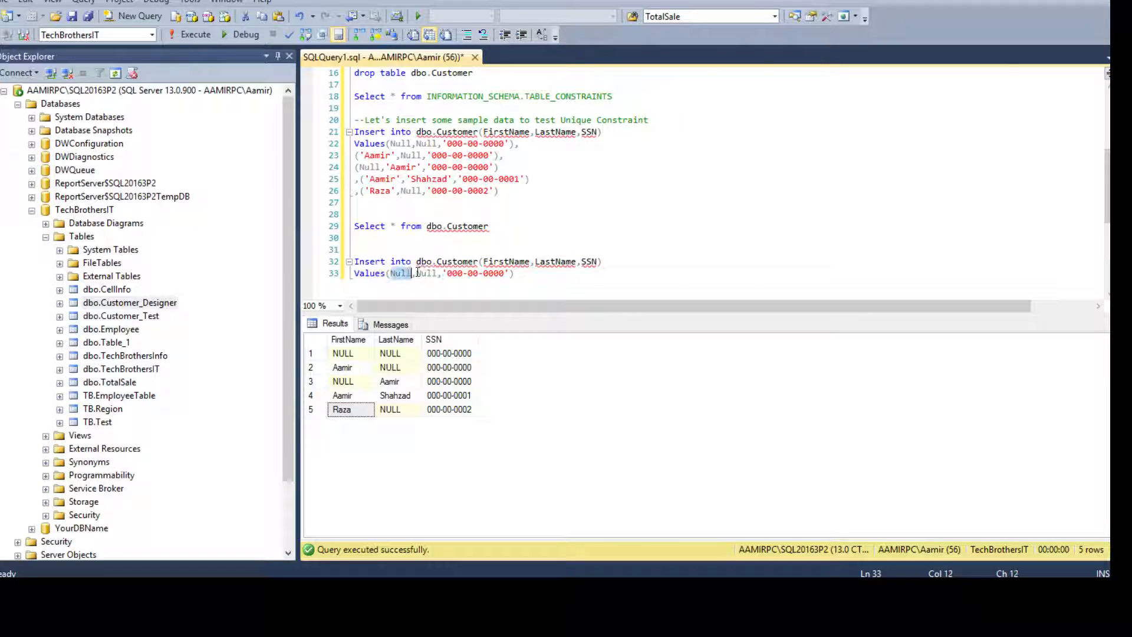
Run the duplicate Null,Null insert, get the UNIQUE KEY violation, and begin editing the values.
{"action": "left_click", "coordinate": [527, 272]}
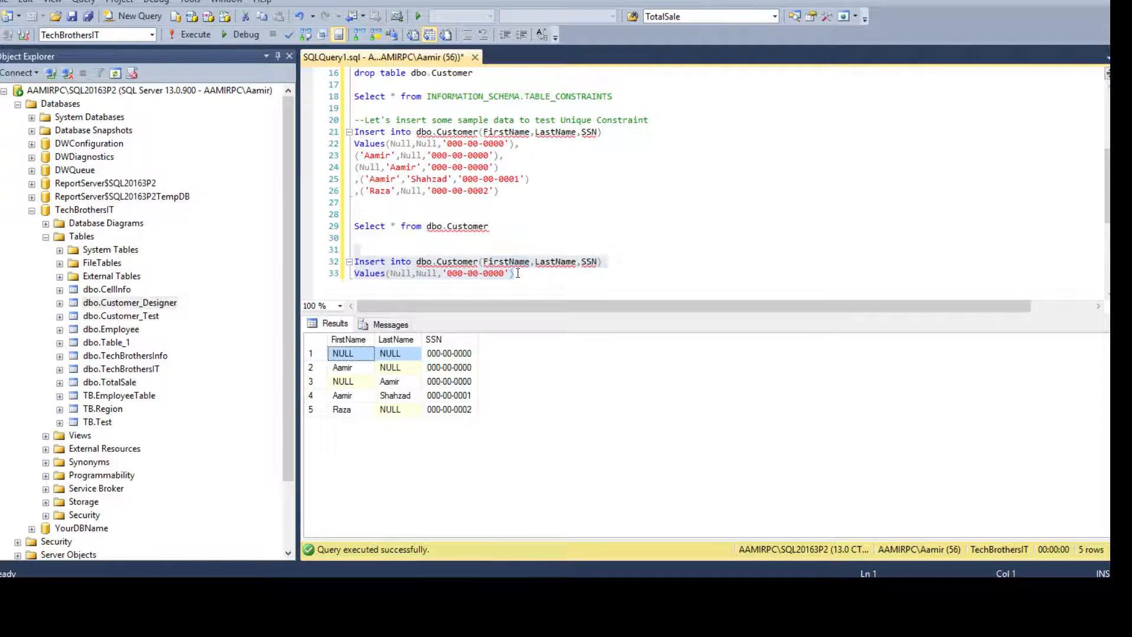
{"action": "left_click", "coordinate": [194, 34]}
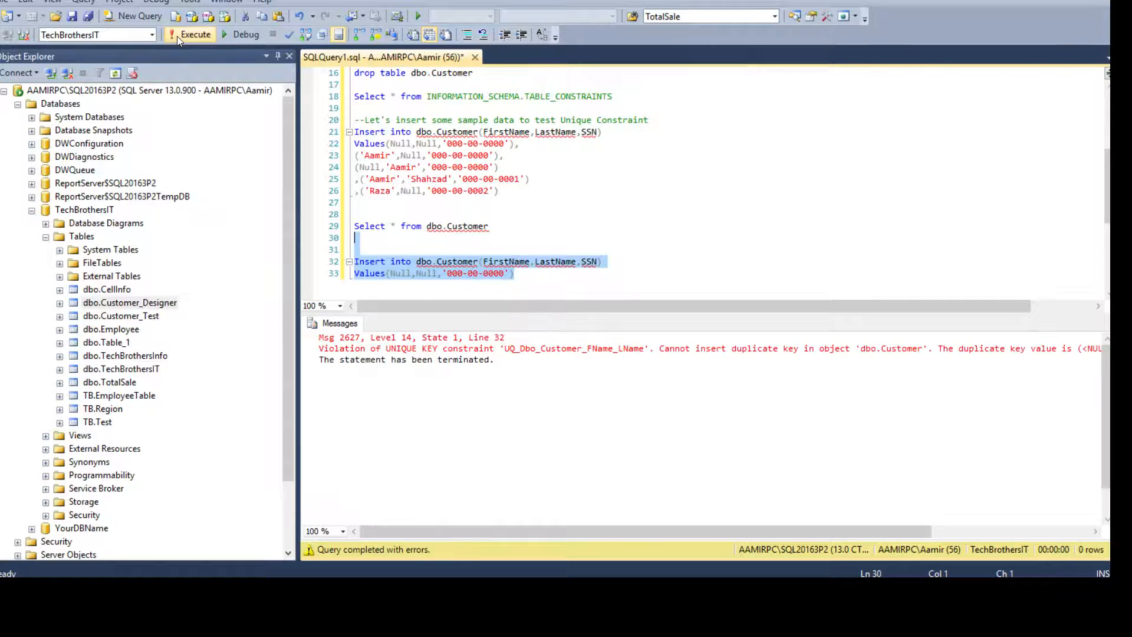
{"action": "mouse_move", "coordinate": [385, 353]}
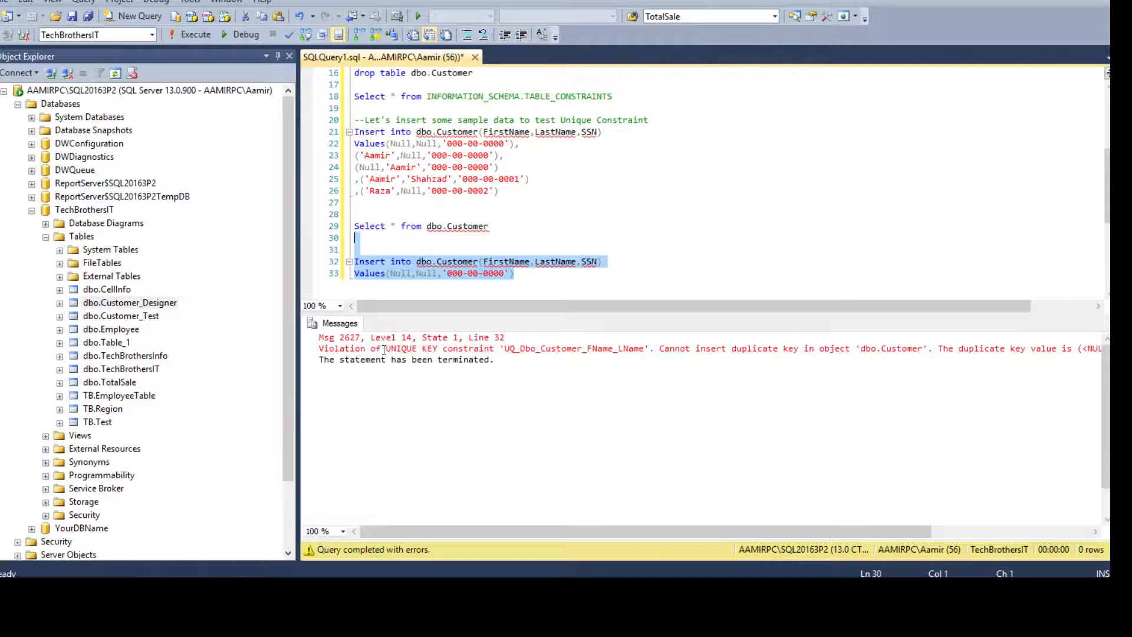
{"action": "mouse_move", "coordinate": [501, 348]}
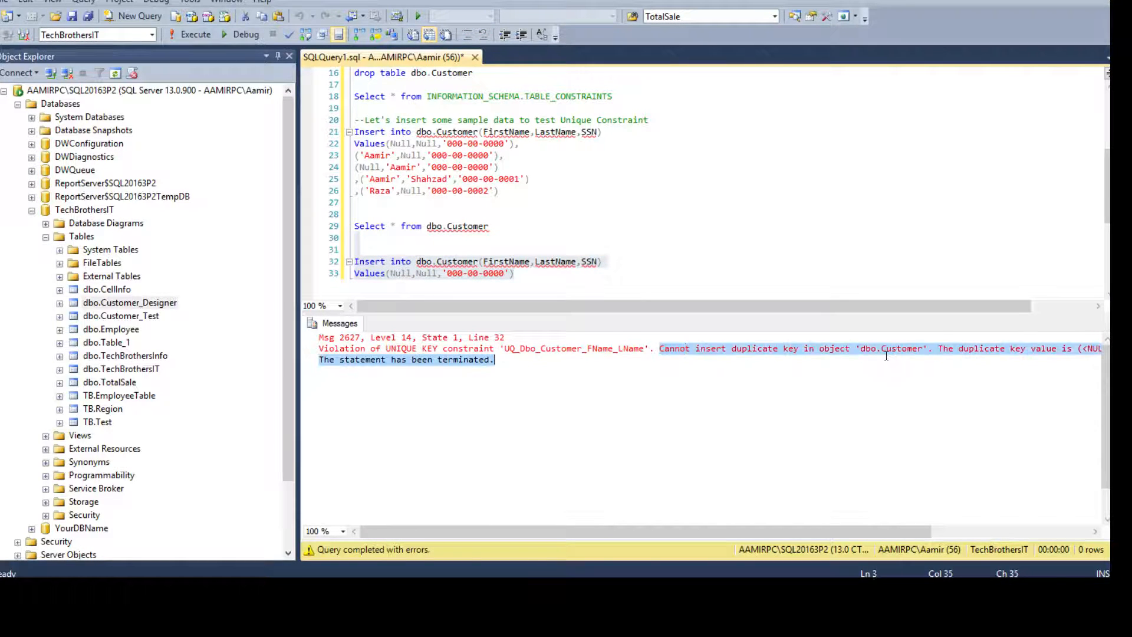
{"action": "left_click", "coordinate": [909, 349]}
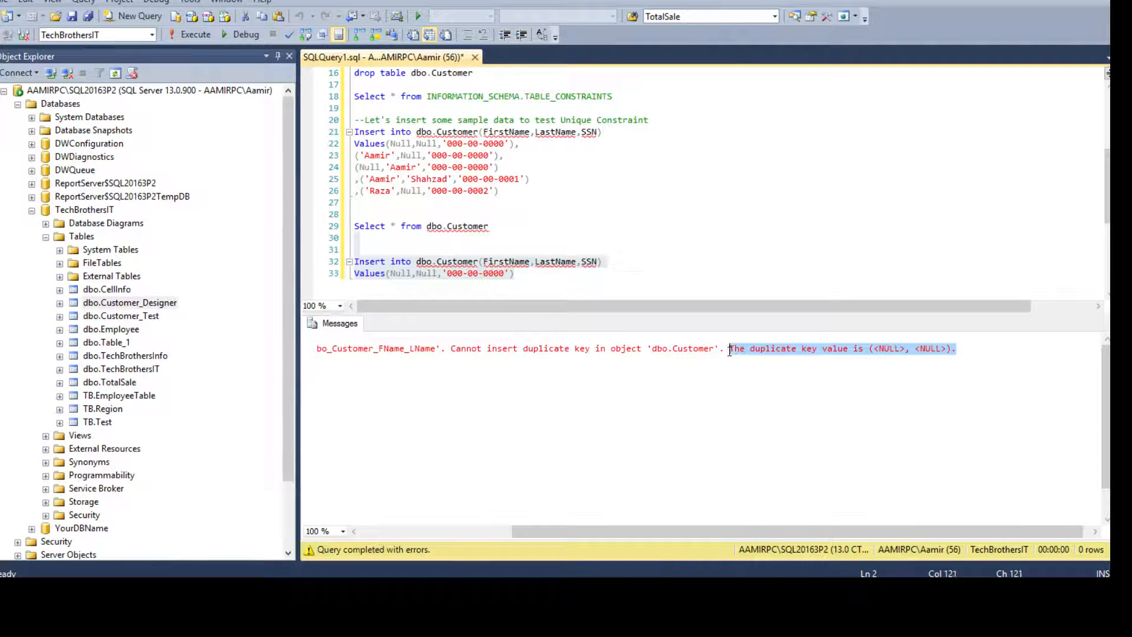
{"action": "left_click", "coordinate": [460, 202]}
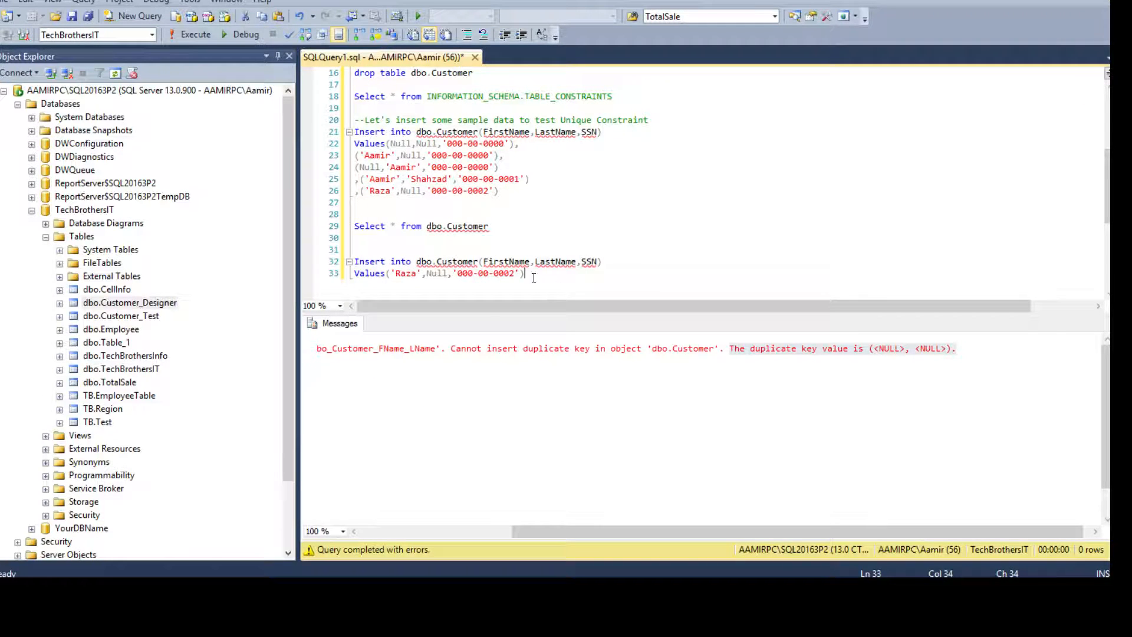
Run the duplicate Raza insert, see the duplicate key error, and re-list Customer's five rows.
{"action": "left_click", "coordinate": [193, 34]}
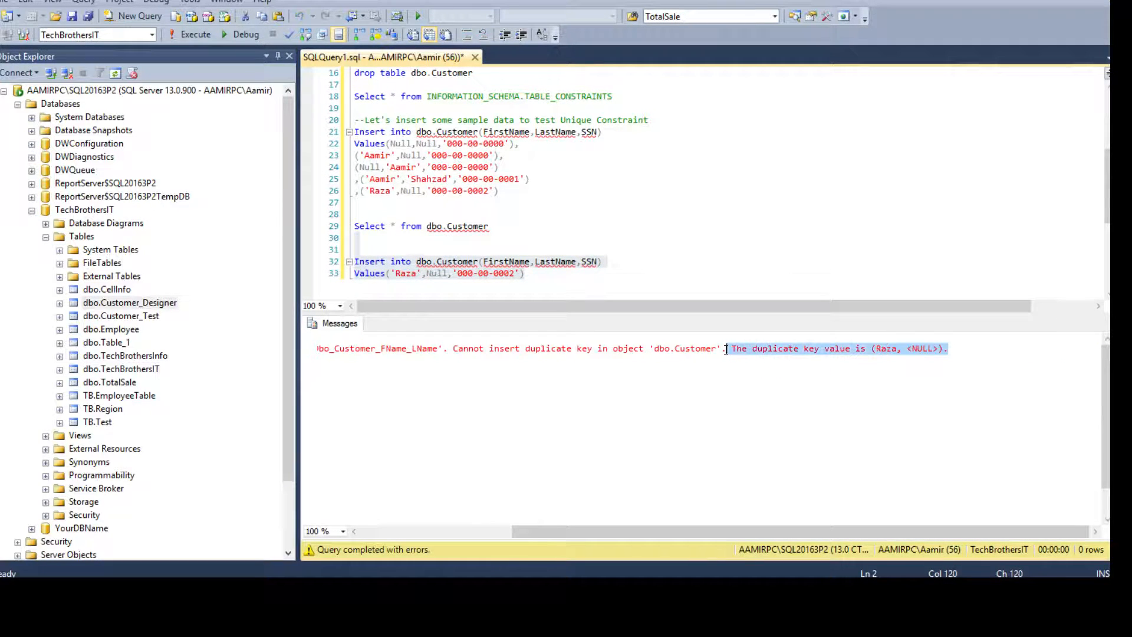
{"action": "left_click", "coordinate": [488, 227]}
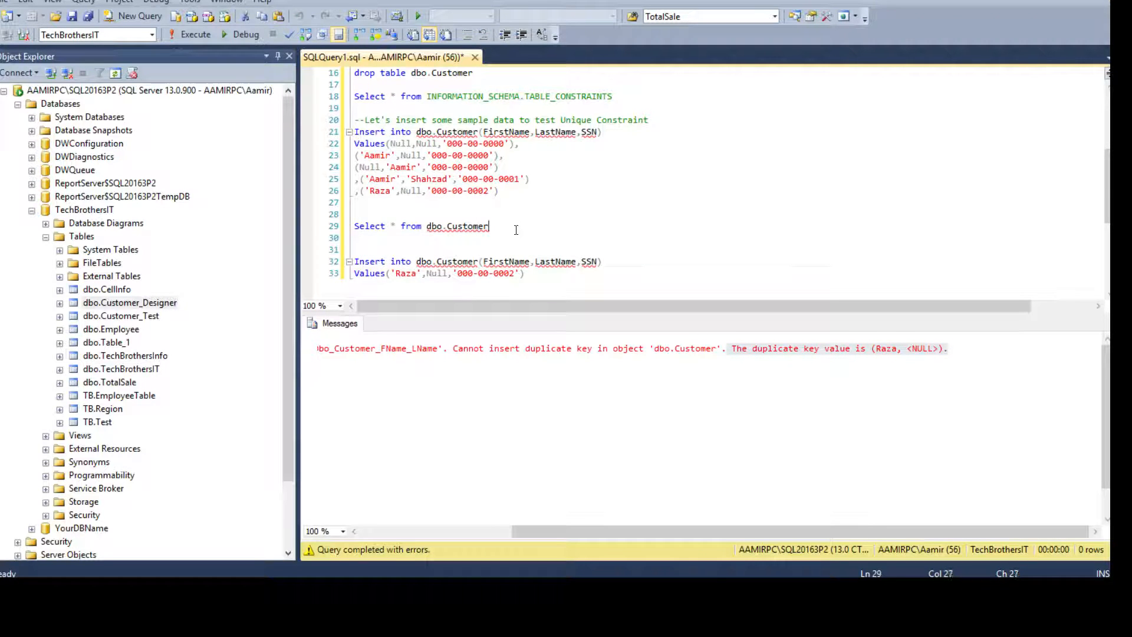
{"action": "left_click", "coordinate": [195, 34]}
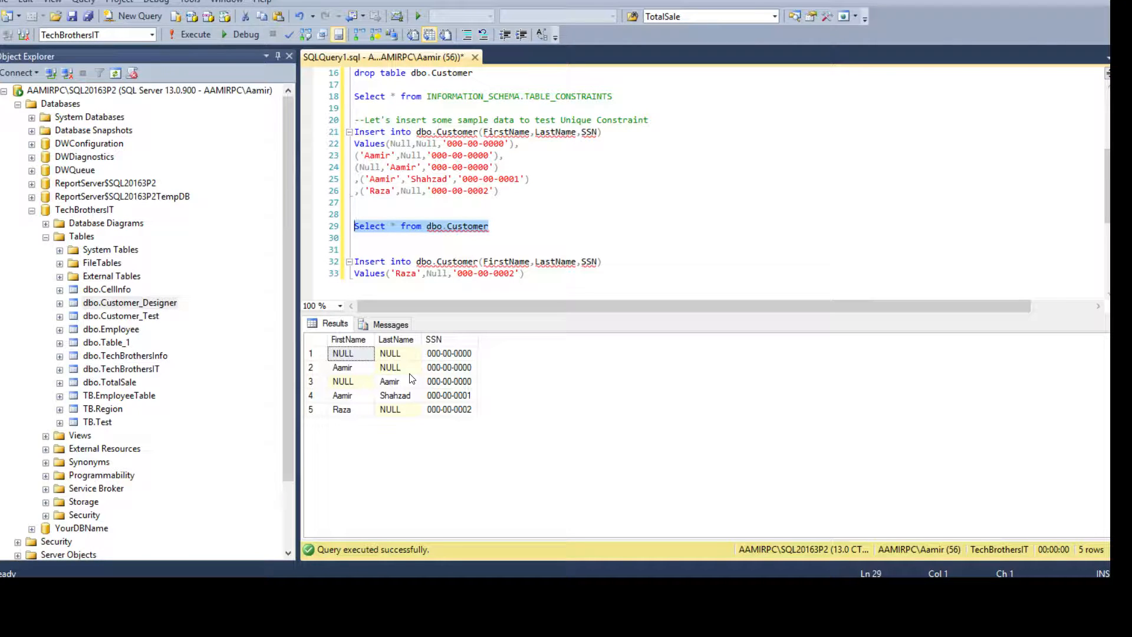
{"action": "left_click", "coordinate": [389, 353]}
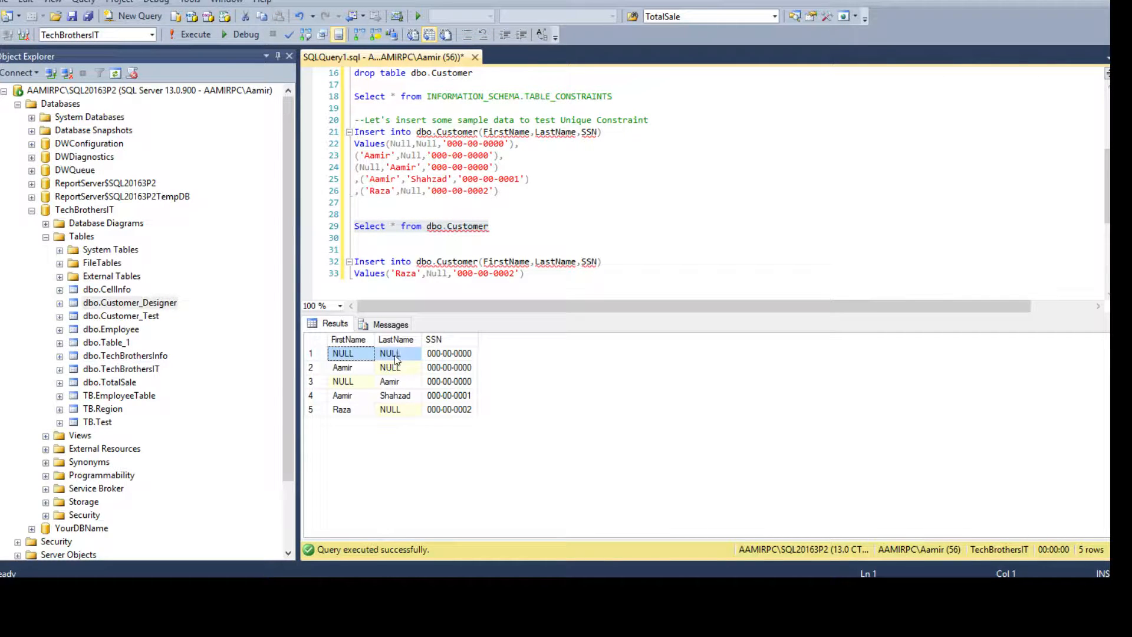
{"action": "left_click", "coordinate": [390, 367]}
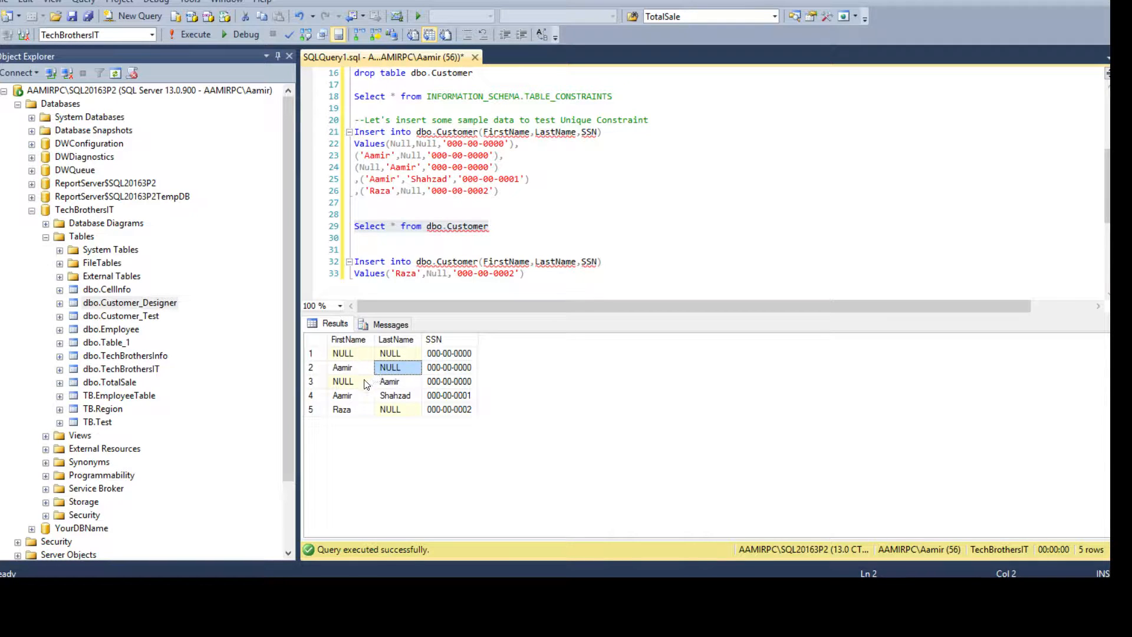
{"action": "left_click", "coordinate": [342, 381]}
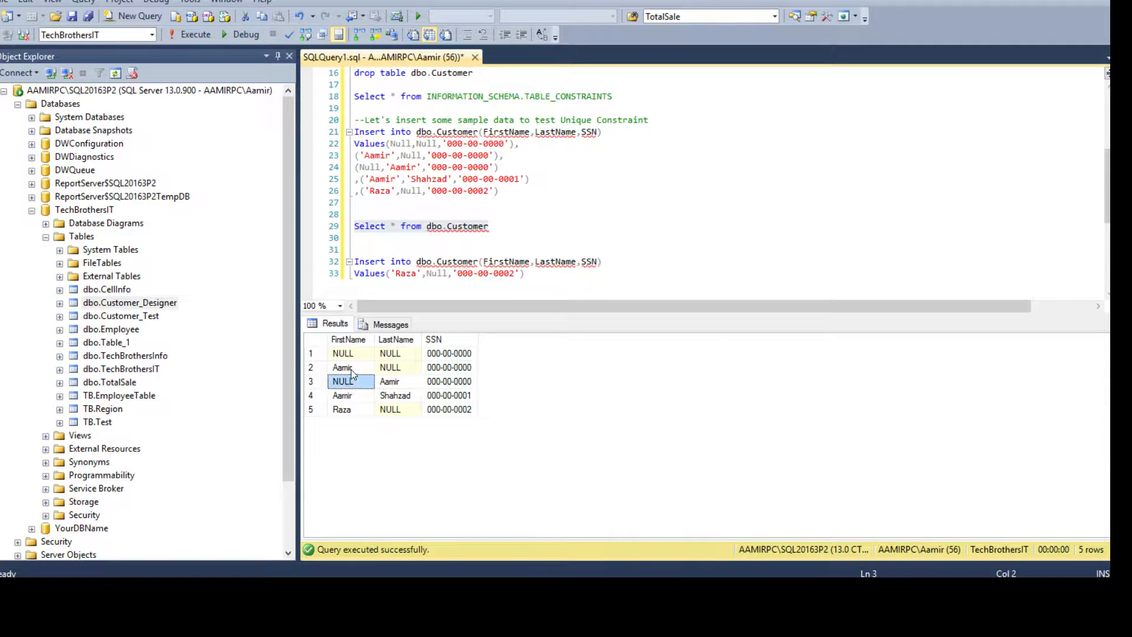
{"action": "left_click", "coordinate": [391, 381]}
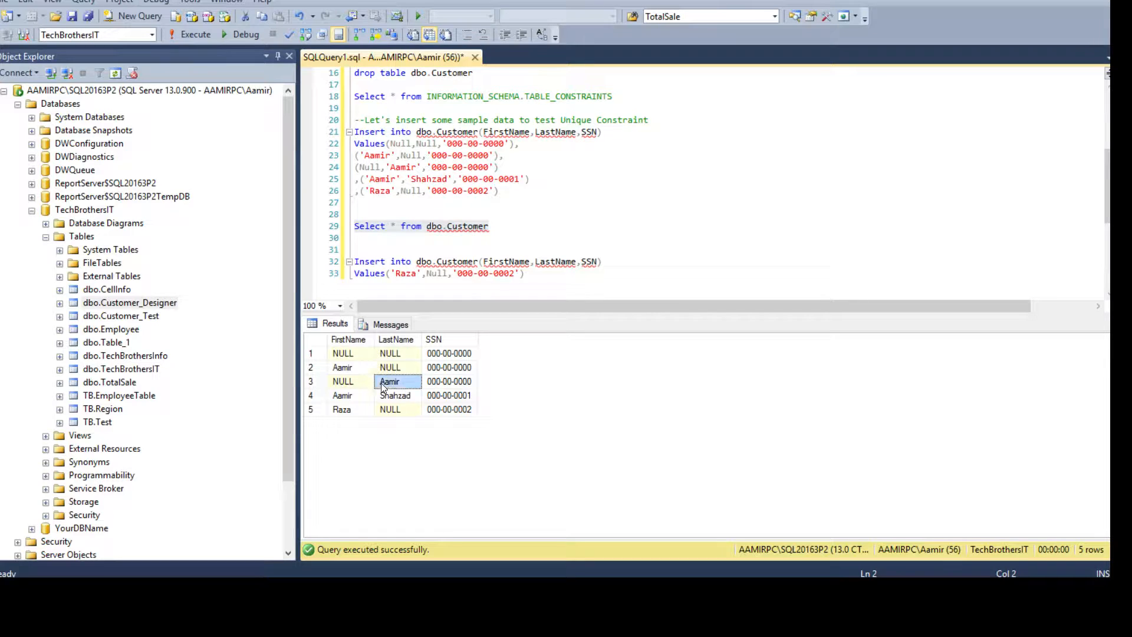
{"action": "left_click", "coordinate": [342, 367]}
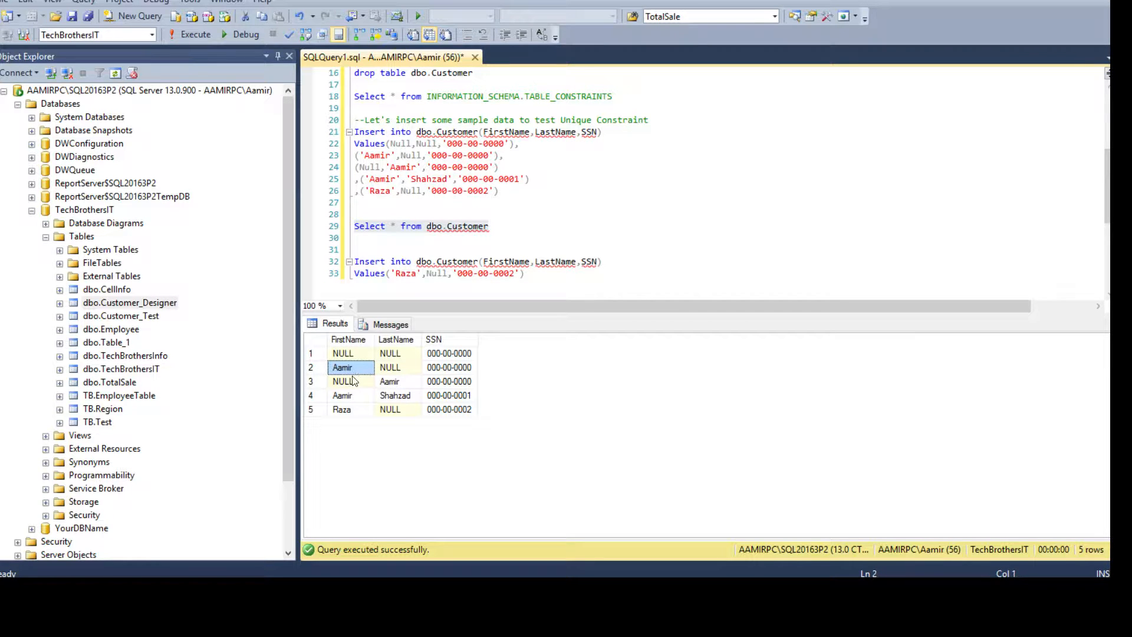
{"action": "left_click", "coordinate": [391, 366]}
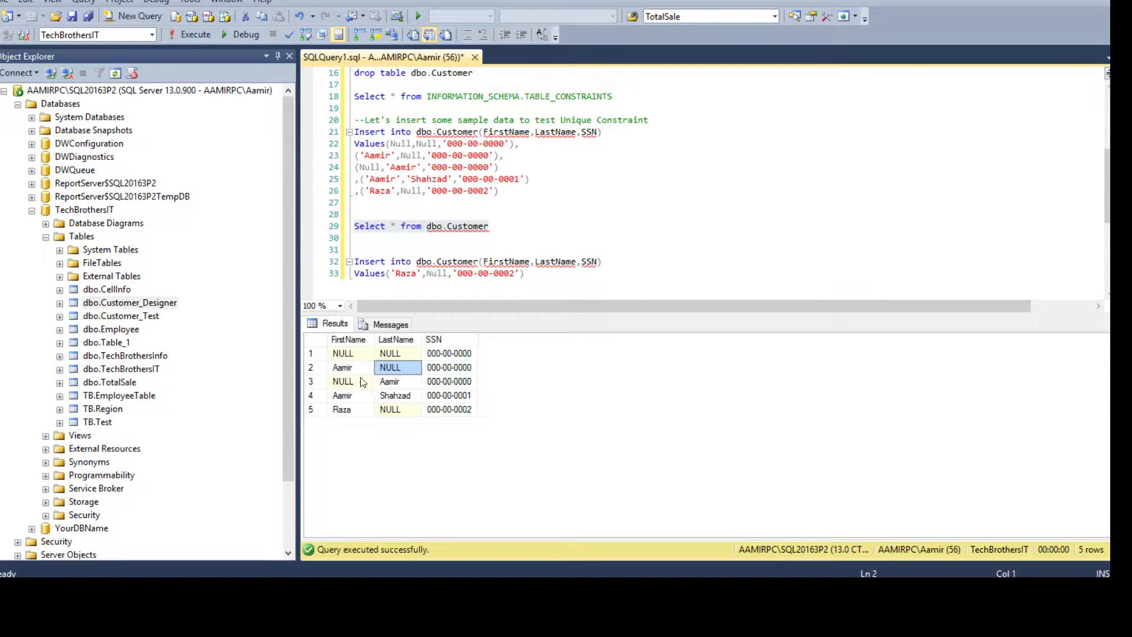
{"action": "left_click", "coordinate": [342, 395]}
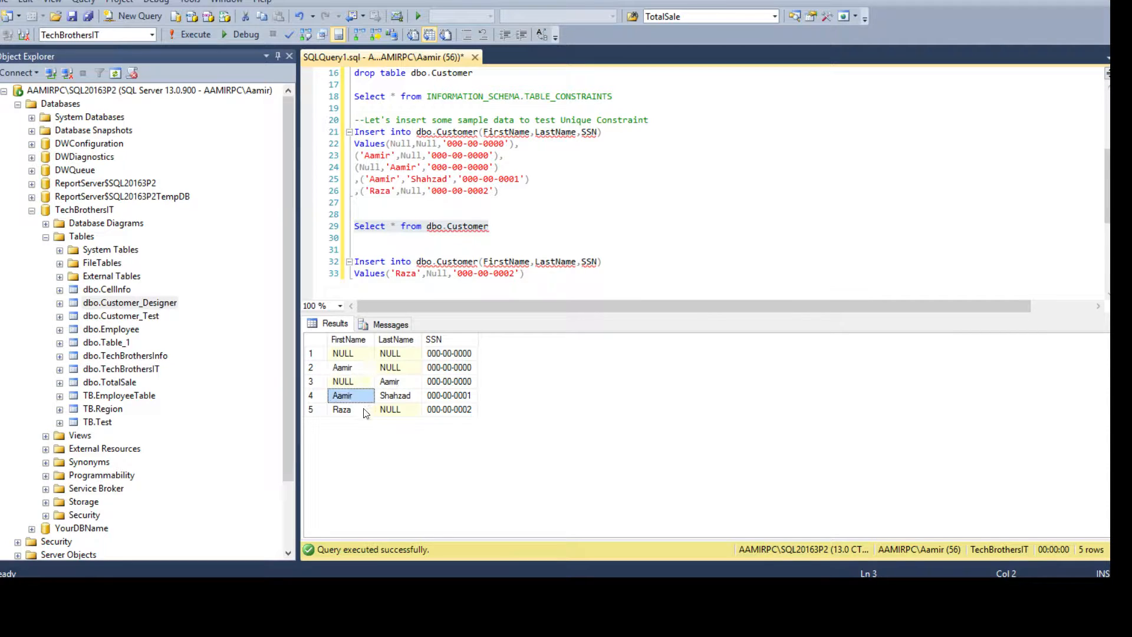
{"action": "left_click", "coordinate": [390, 409]}
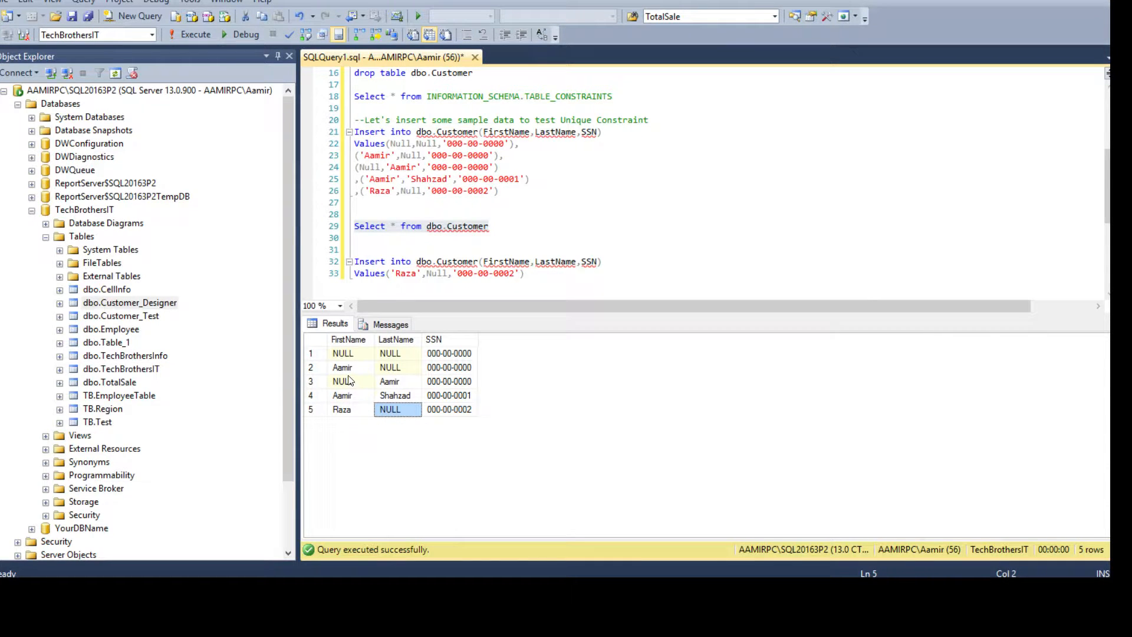
{"action": "left_click", "coordinate": [342, 368]}
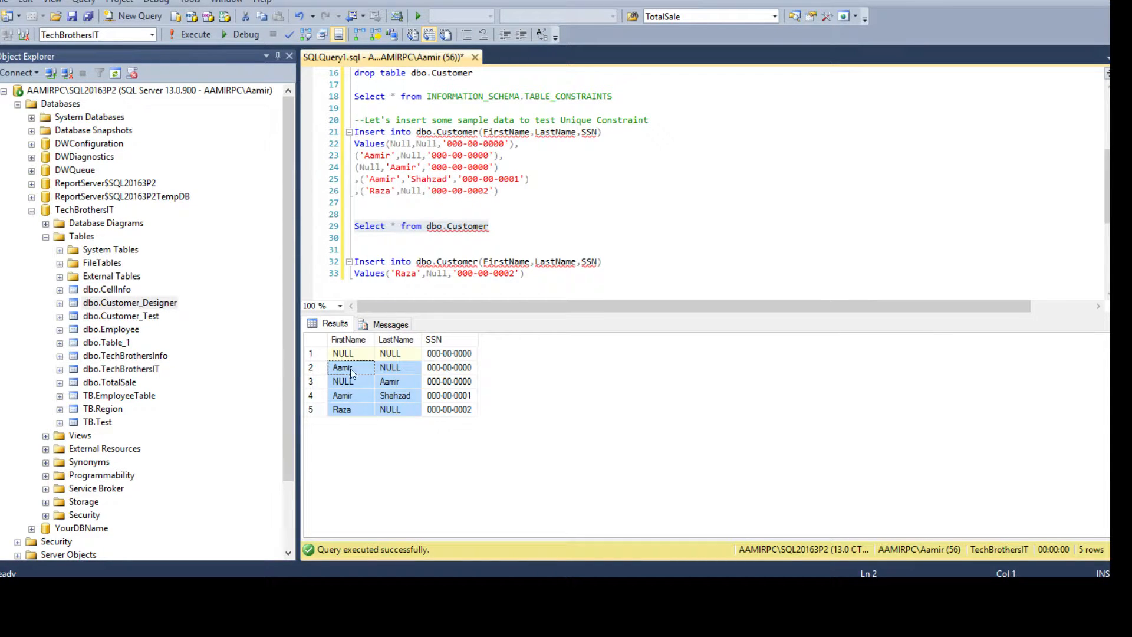
{"action": "mouse_move", "coordinate": [366, 384]}
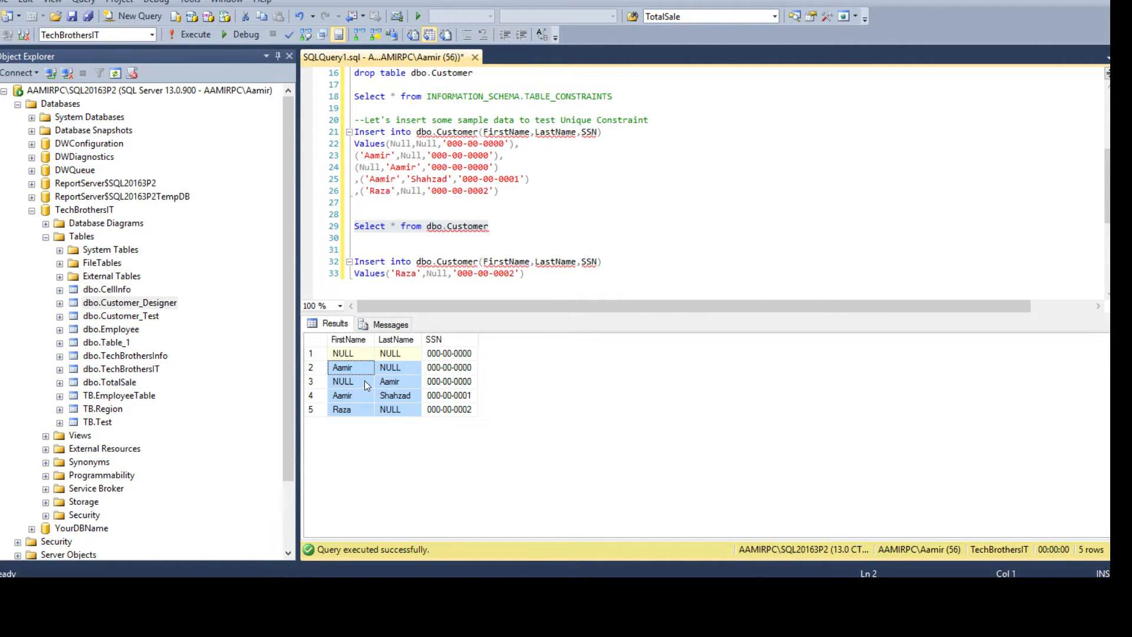